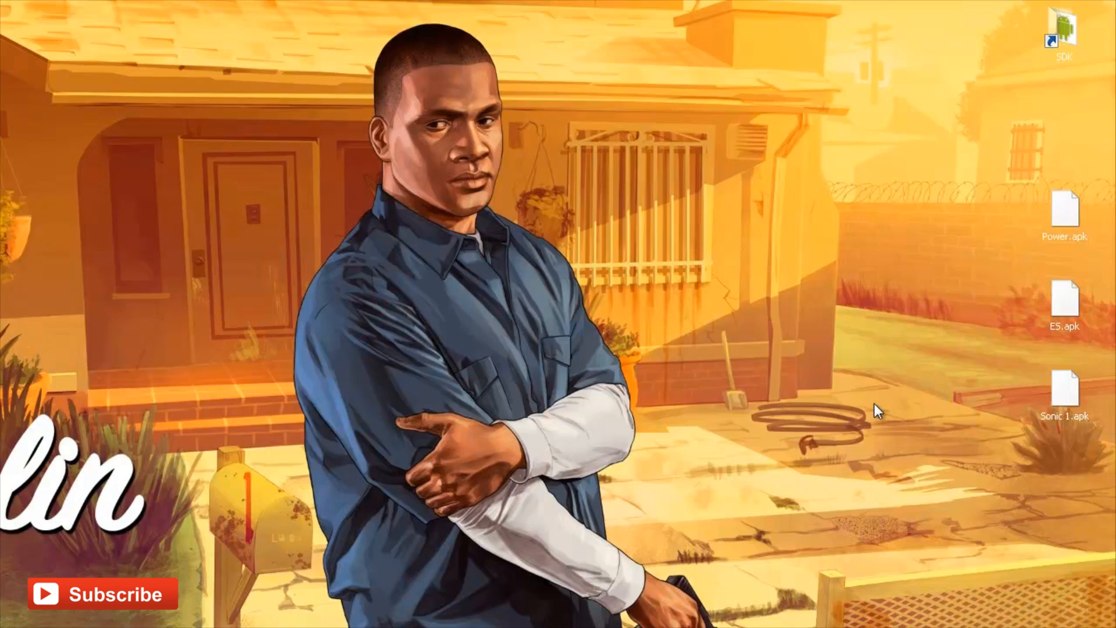
mouse_move(876, 419)
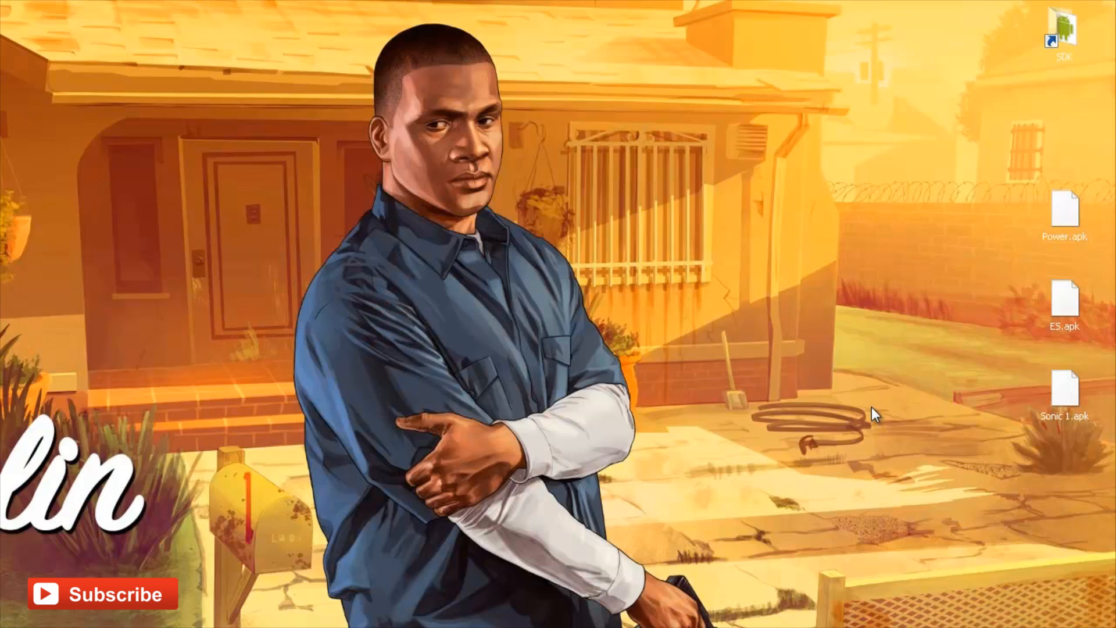
mouse_move(1043, 37)
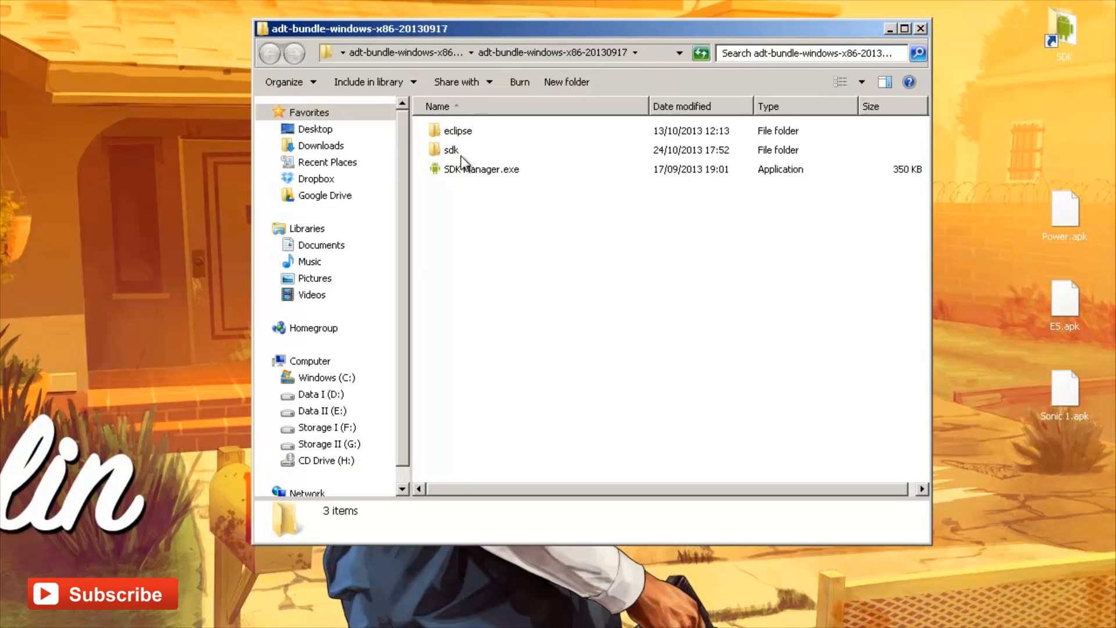
mouse_move(517, 184)
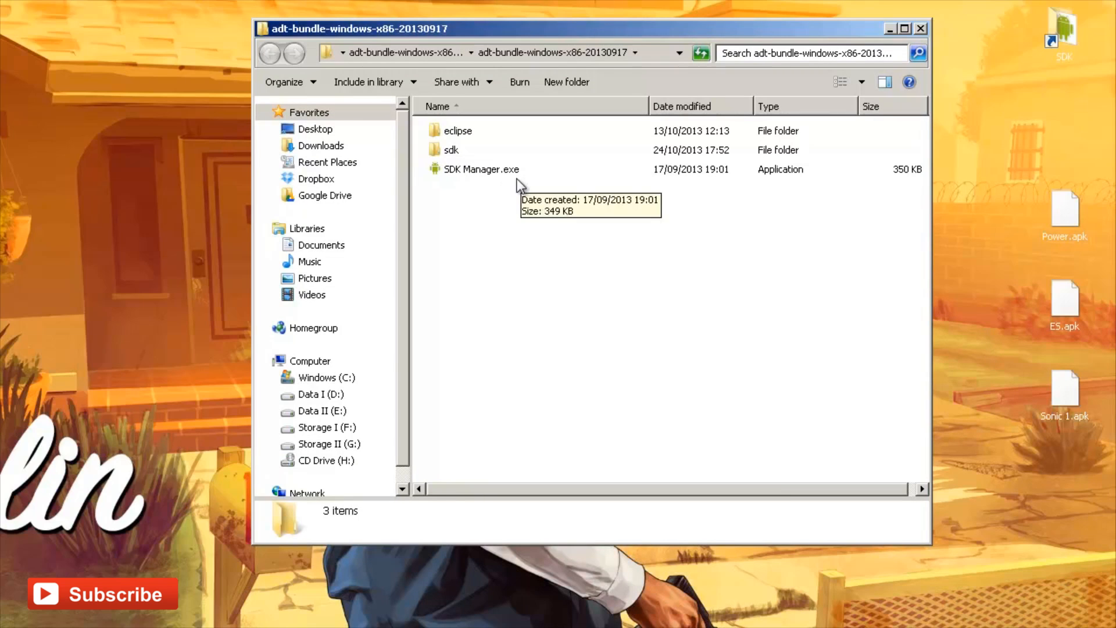
Launch SDK Manager.exe from the adt-bundle folder, allowing the unverified publisher to run
double_click(481, 169)
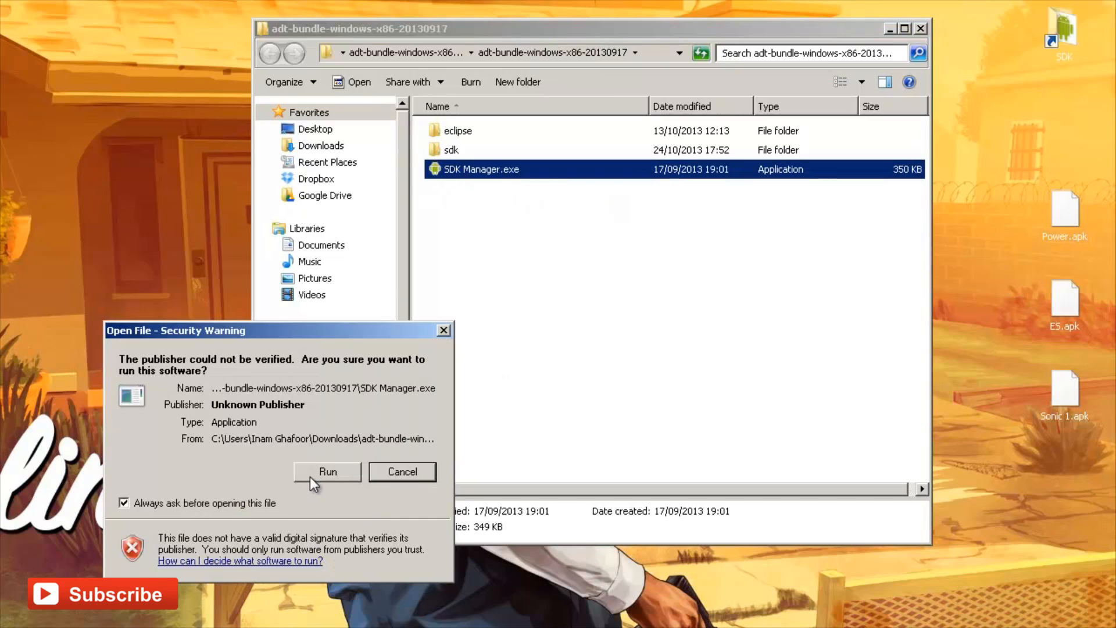
click(327, 471)
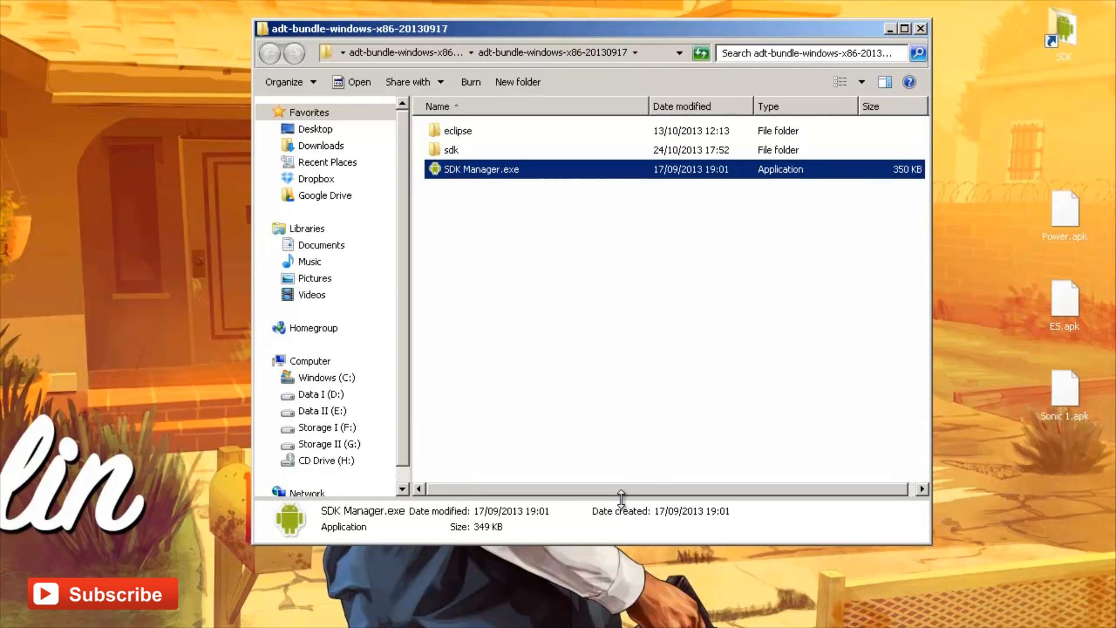
double_click(482, 169)
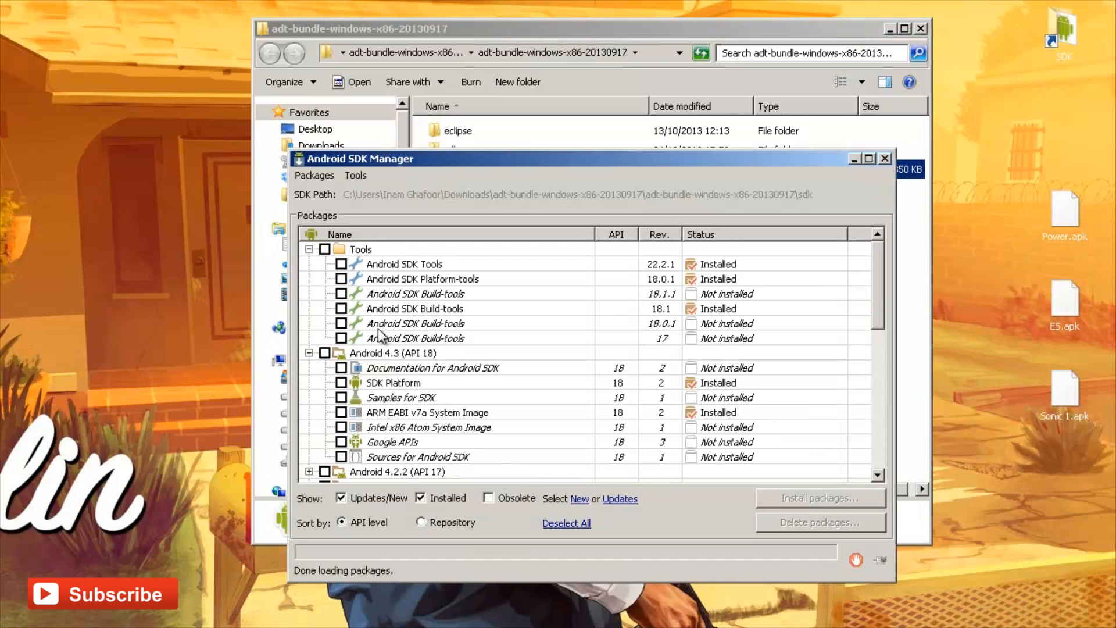
Confirm Android SDK Platform-tools 18.0.1 shows Installed, then close the SDK Manager
click(341, 277)
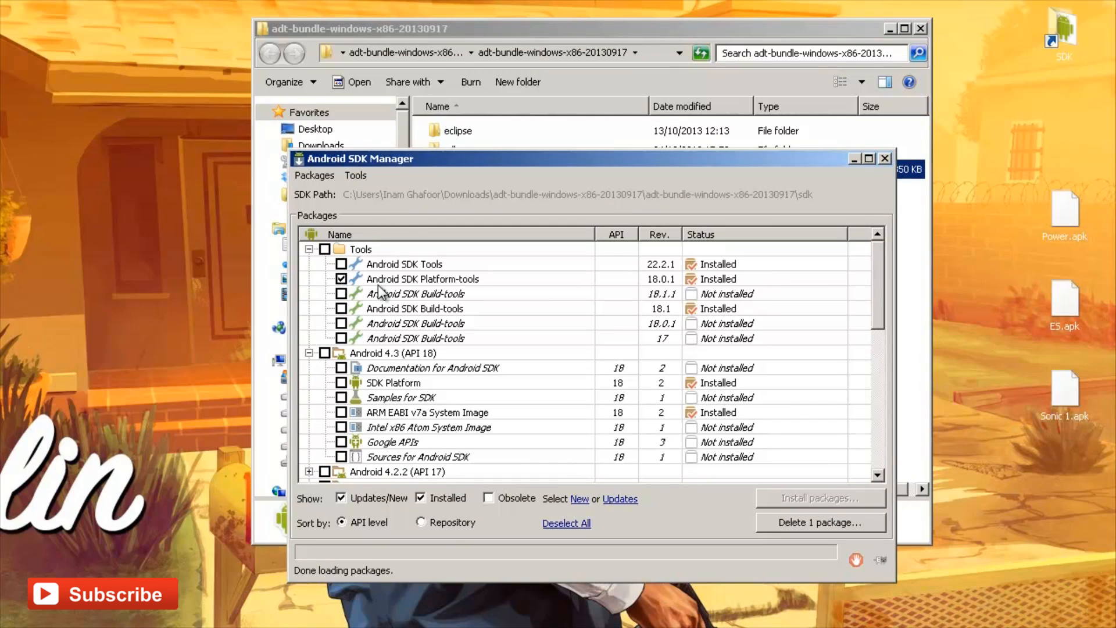
mouse_move(478, 294)
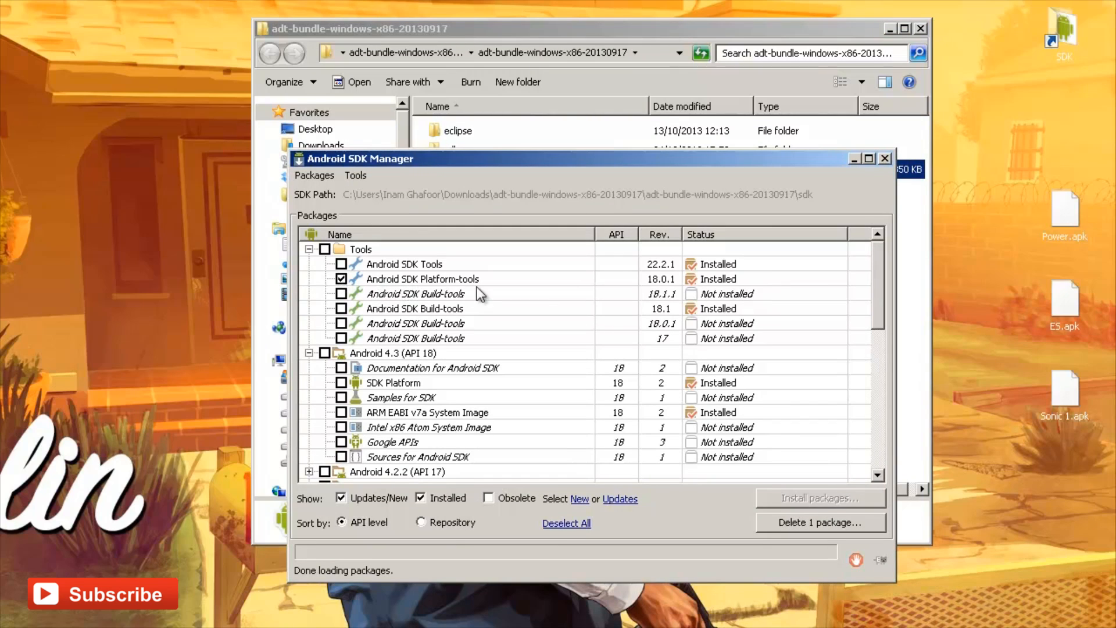
mouse_move(651, 289)
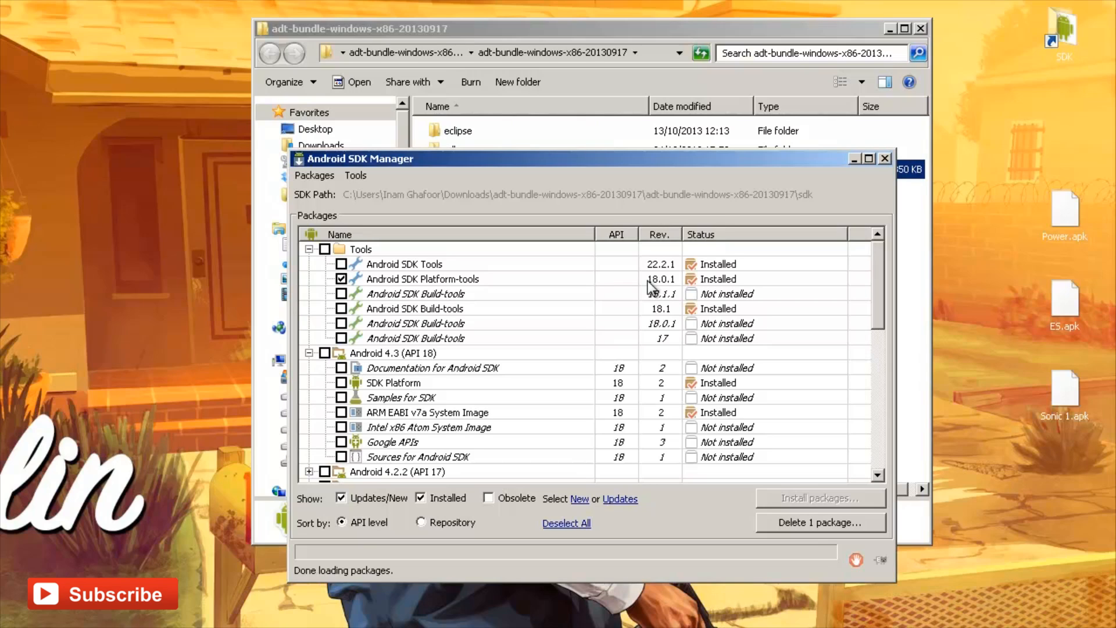
mouse_move(530, 296)
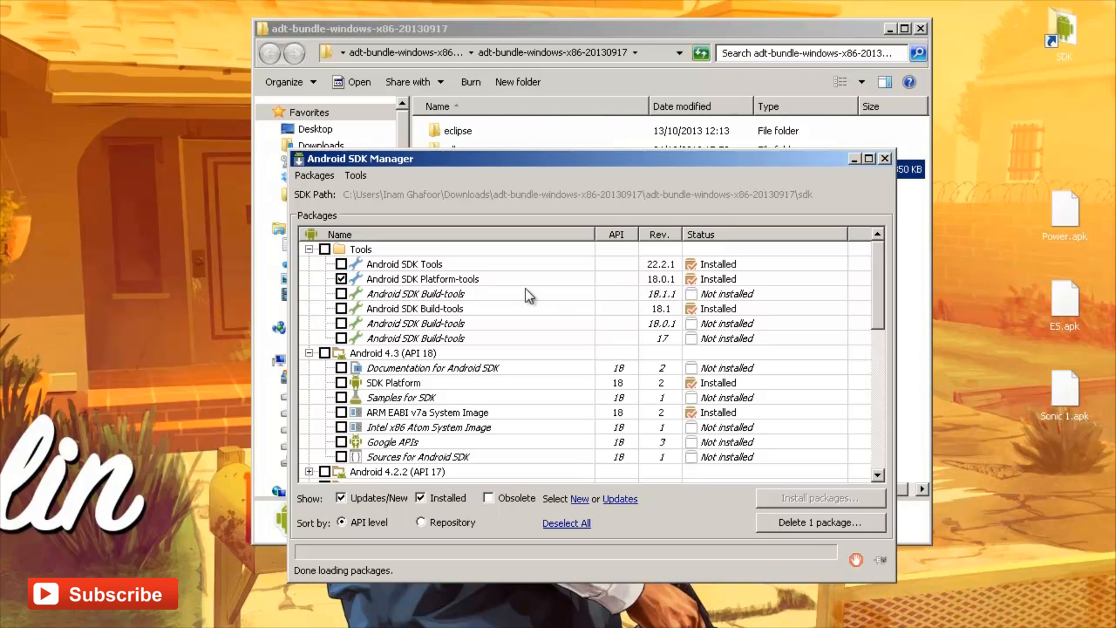
mouse_move(607, 308)
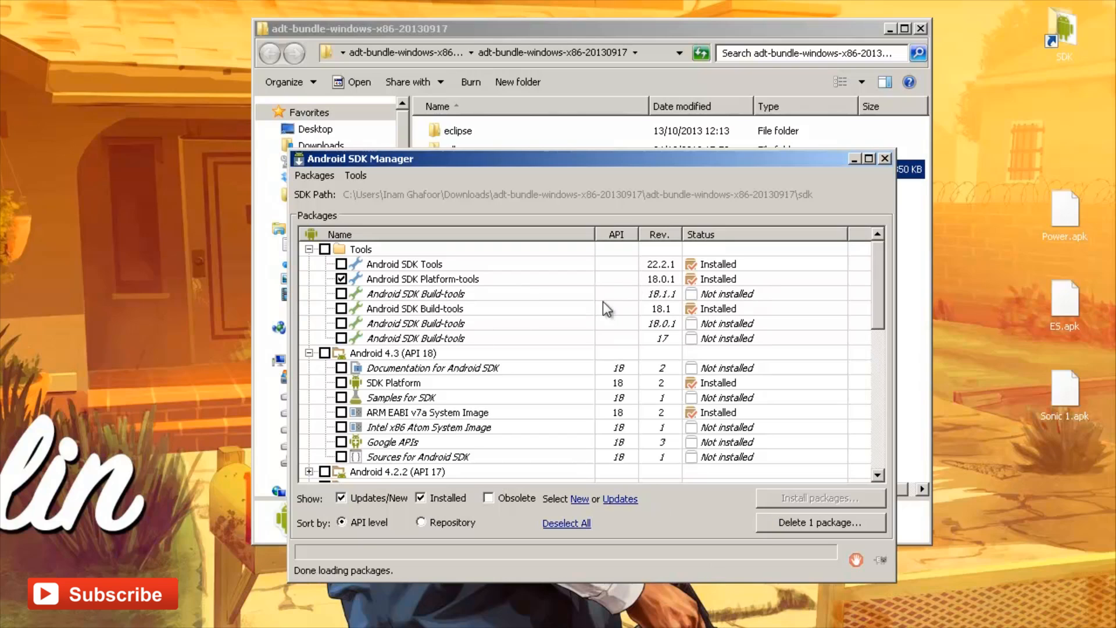
mouse_move(892, 171)
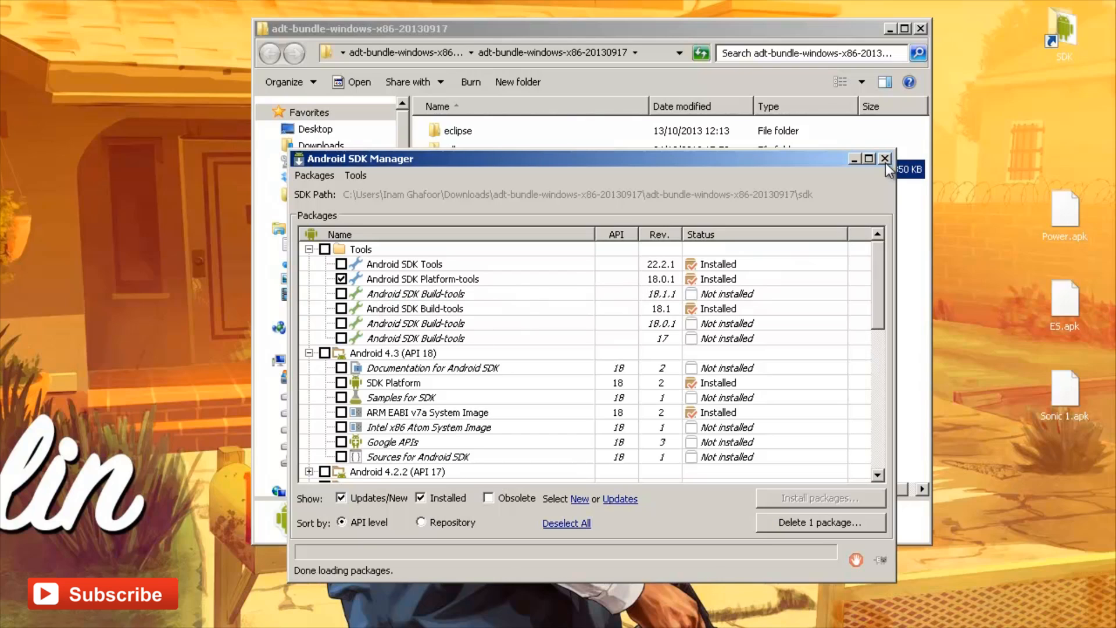
click(885, 158)
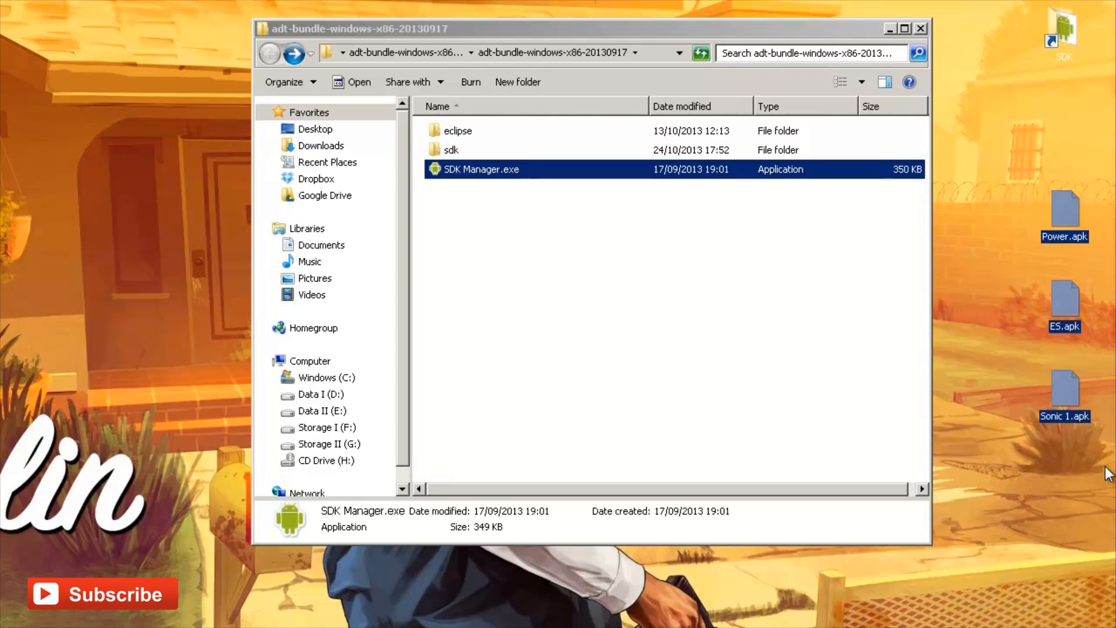
mouse_move(1067, 397)
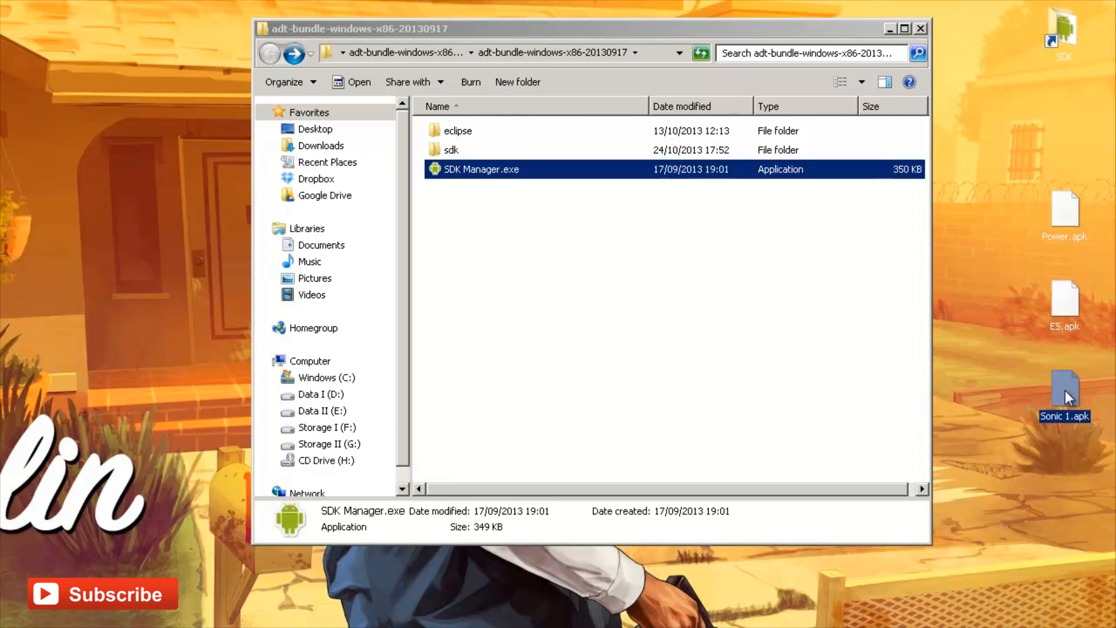
mouse_move(1073, 217)
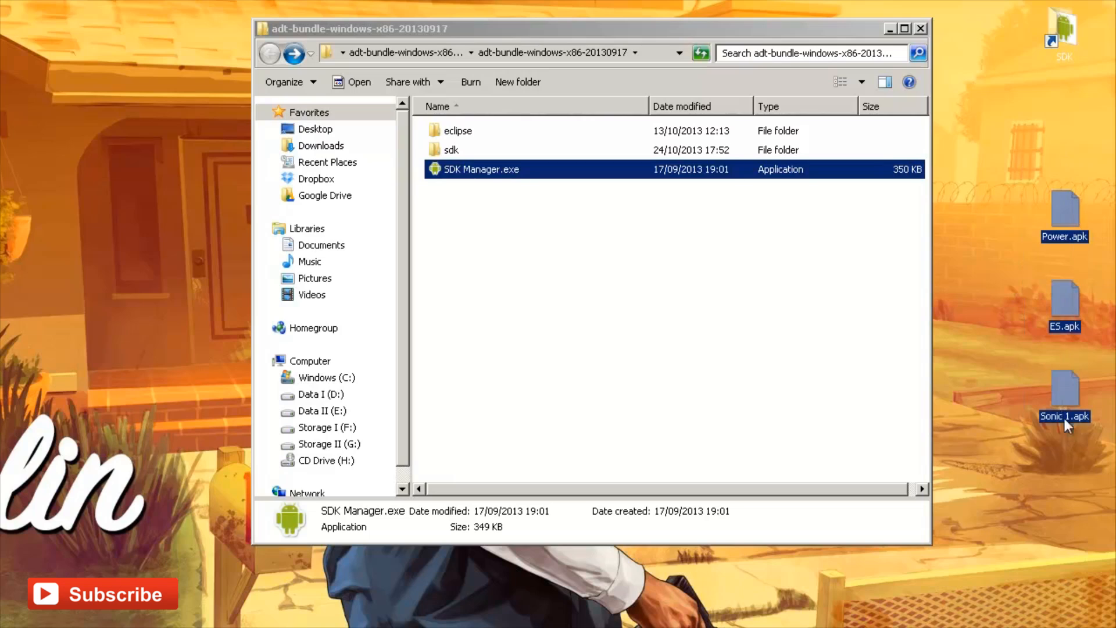
mouse_move(1080, 399)
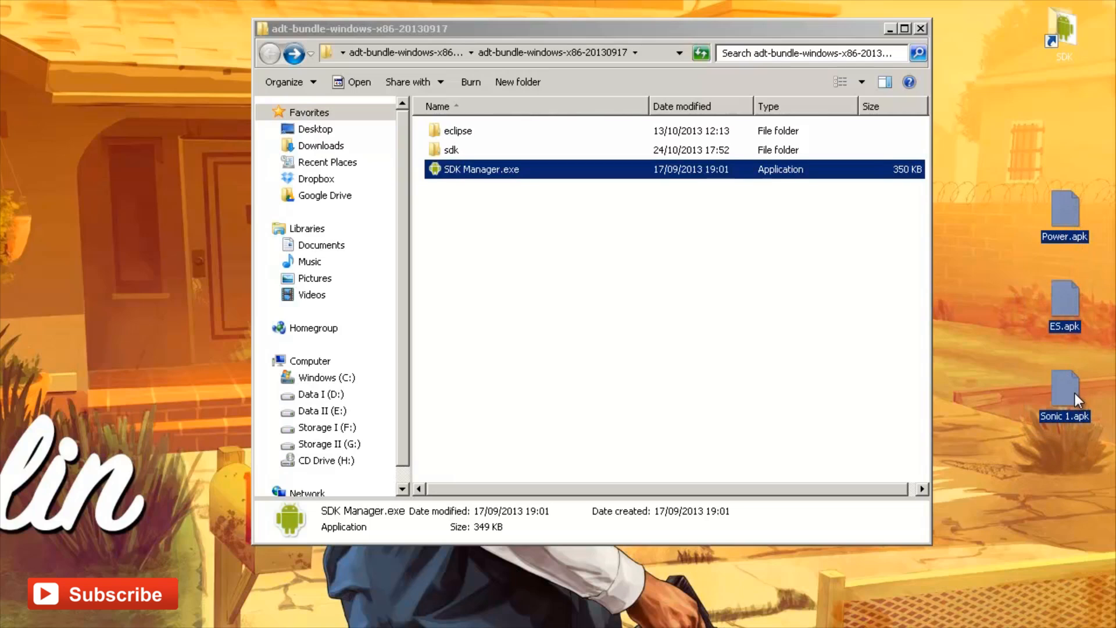
mouse_move(1066, 207)
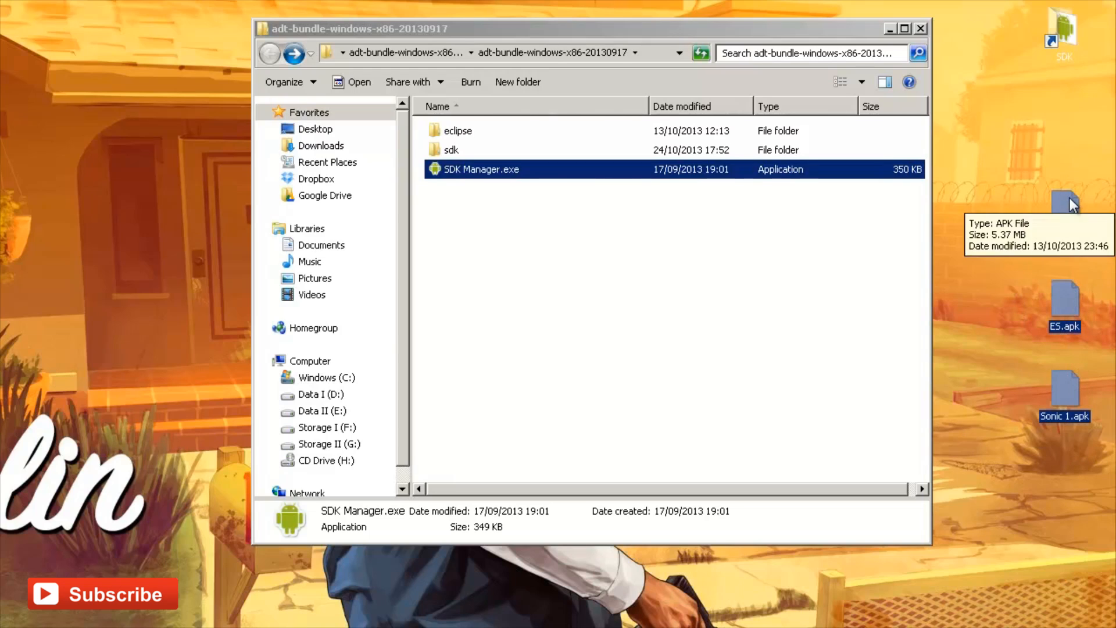
right_click(1065, 299)
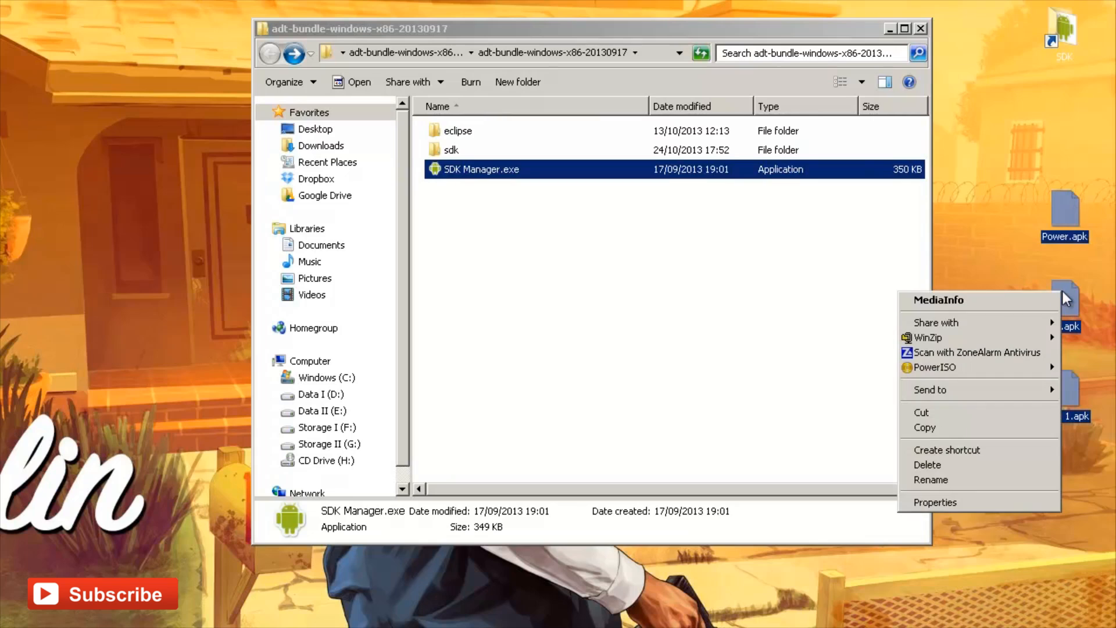
click(667, 452)
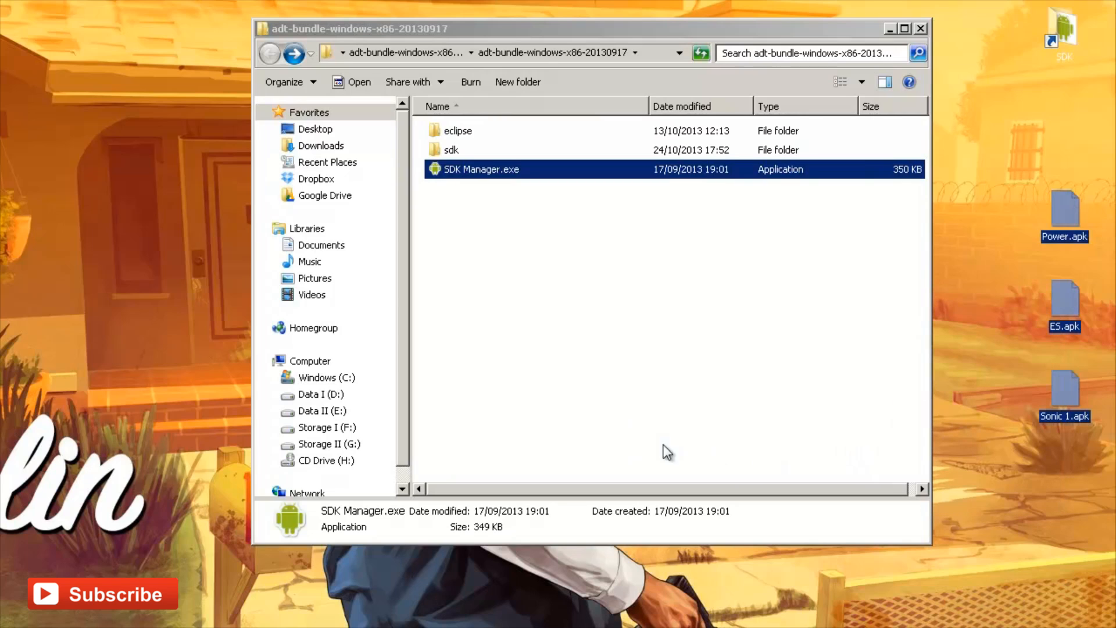
mouse_move(582, 402)
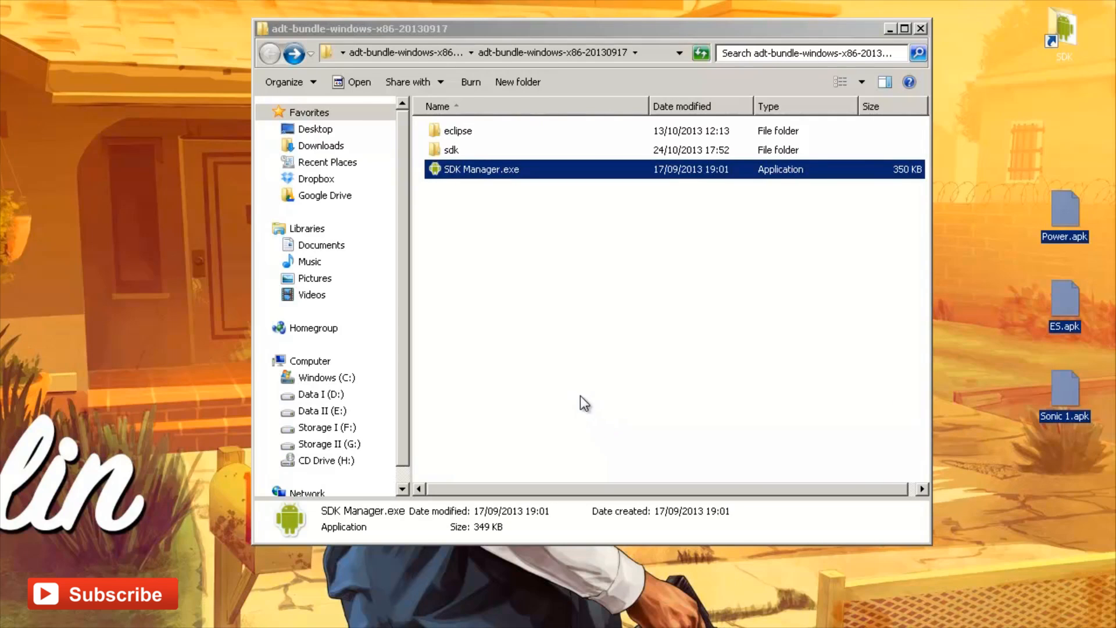
mouse_move(443, 158)
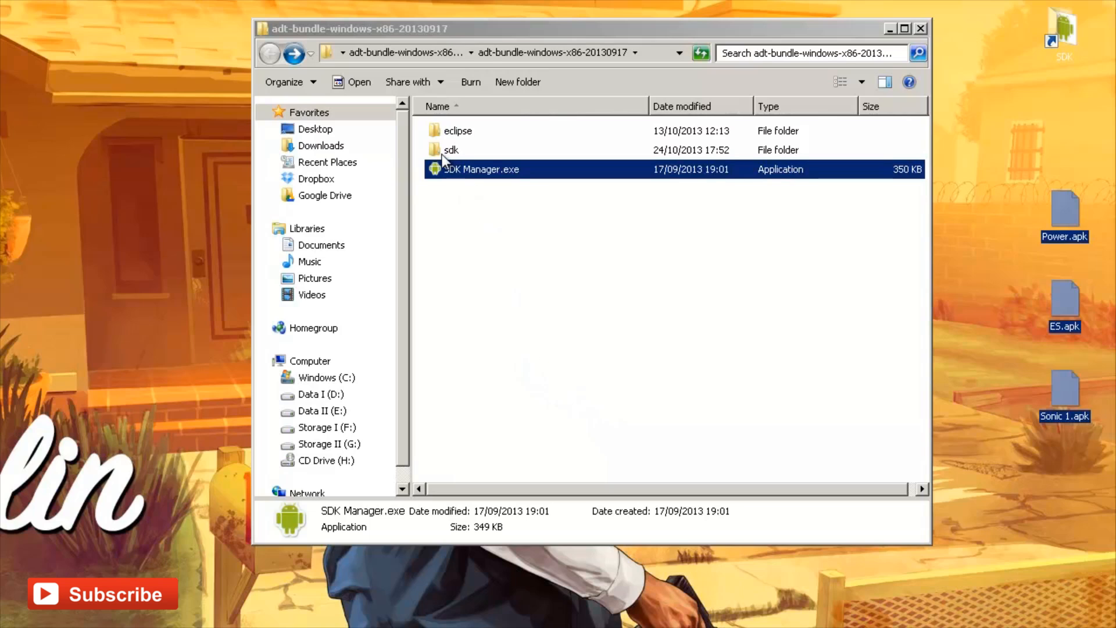
Navigate into sdk\platform-tools and locate adb.exe among the tools
double_click(451, 150)
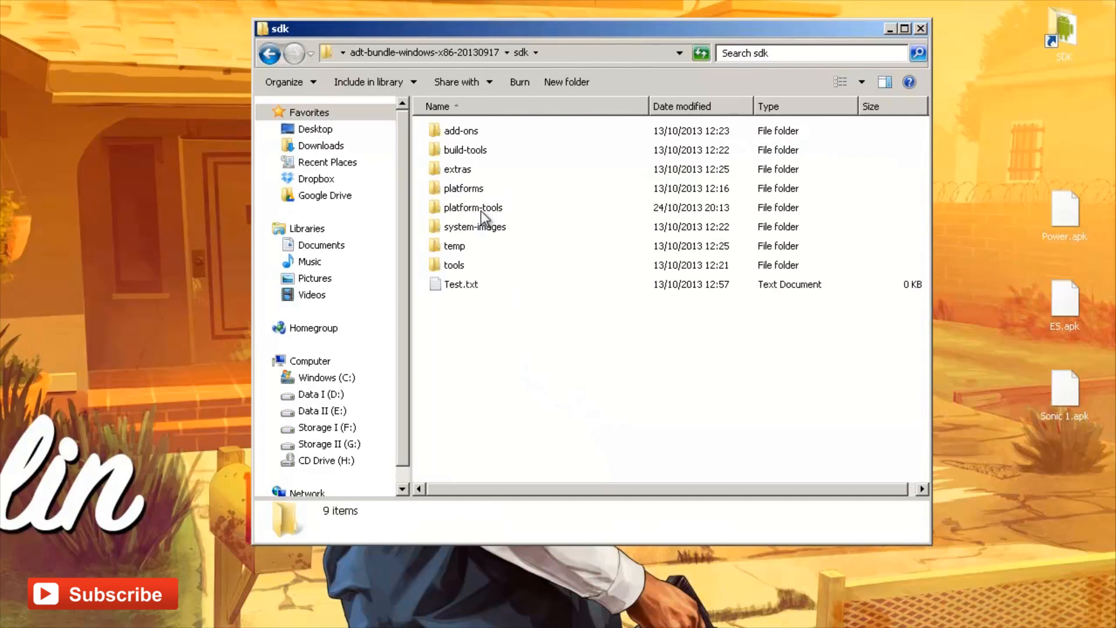
double_click(472, 207)
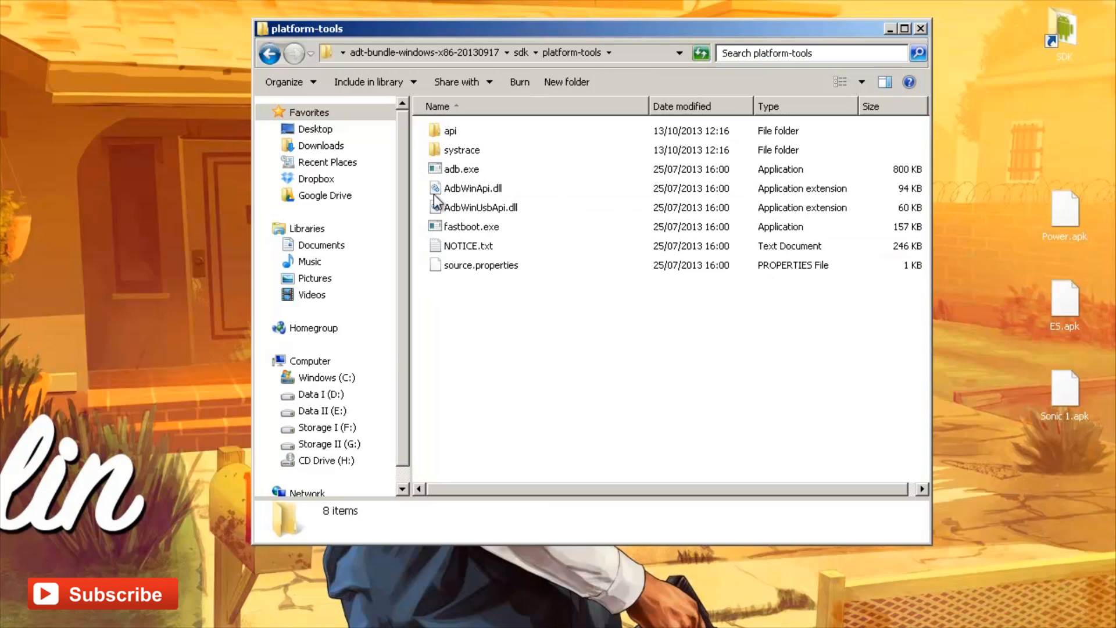
click(461, 168)
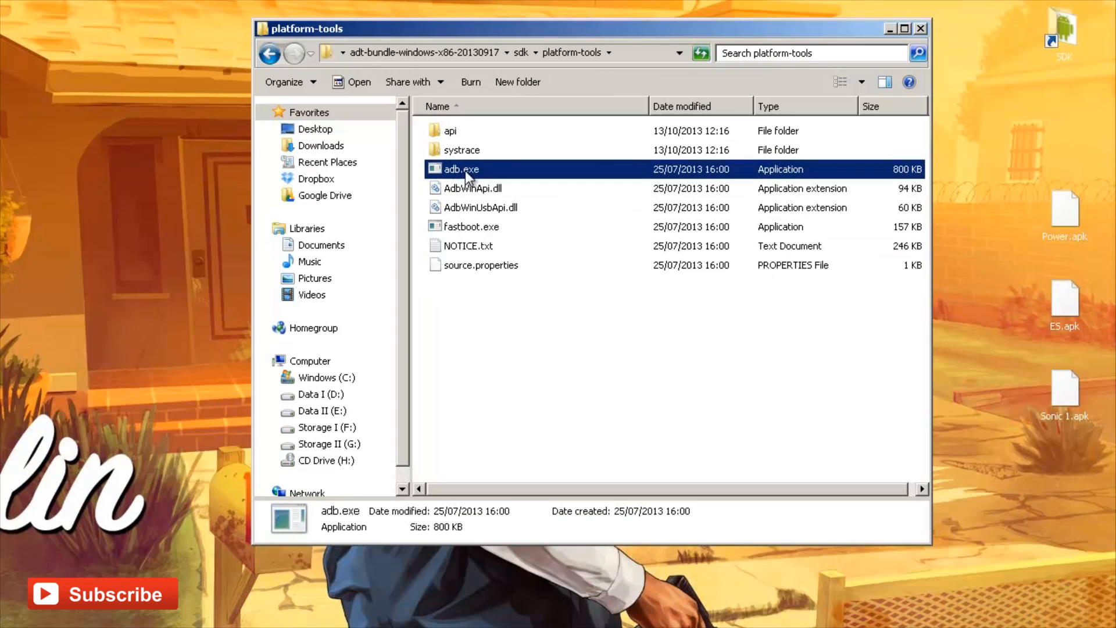
mouse_move(489, 321)
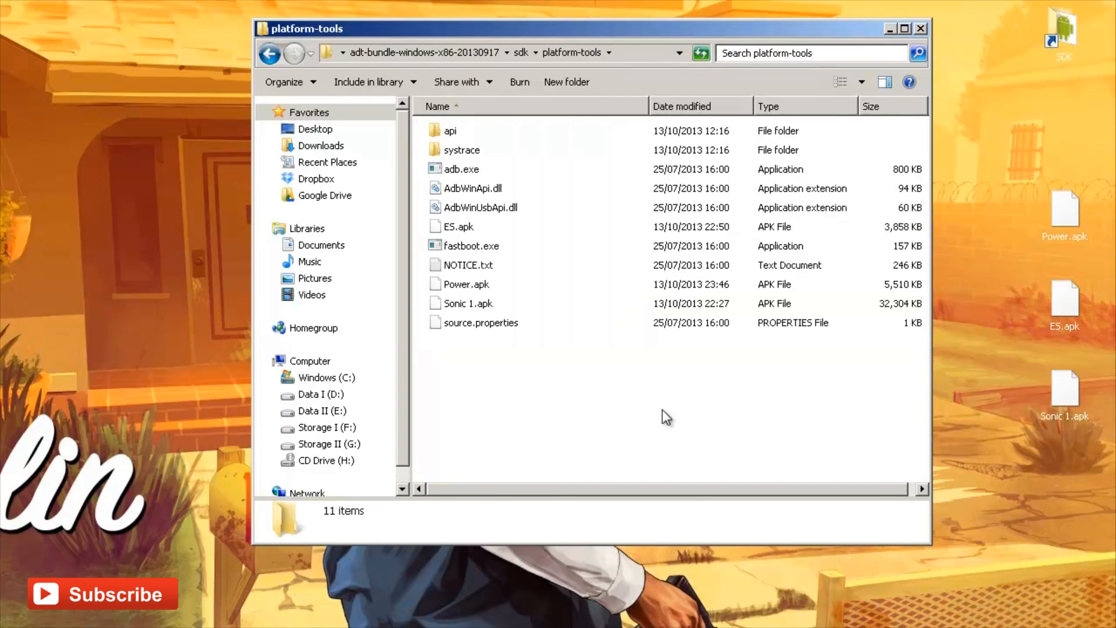
mouse_move(557, 370)
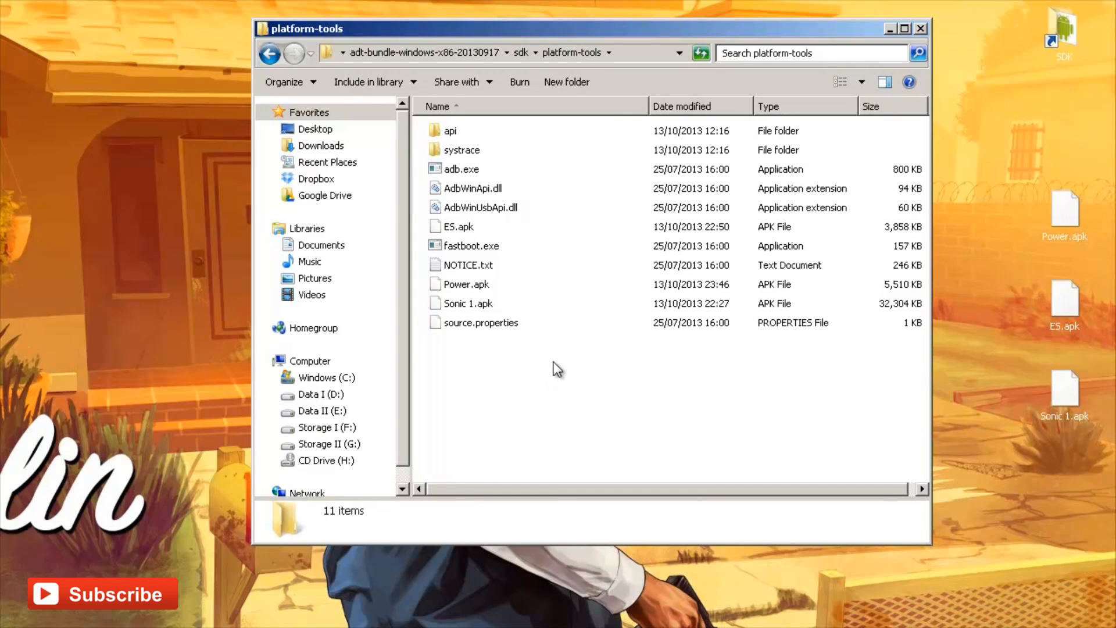
Start a command window in platform-tools and run 'adb devices' to list the attached watch
right_click(557, 369)
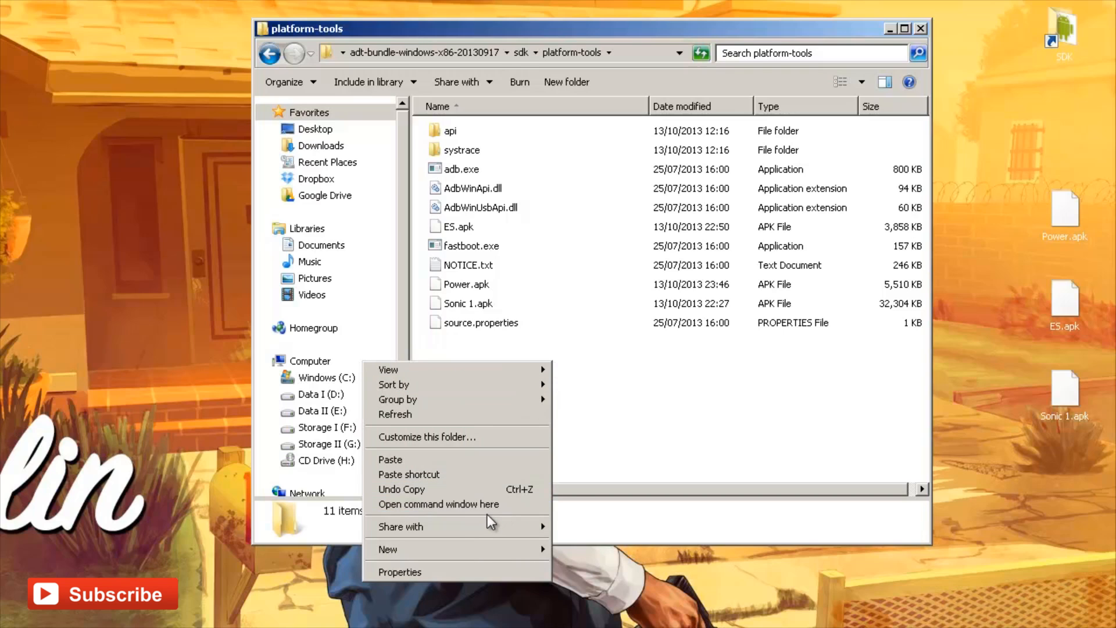
click(438, 504)
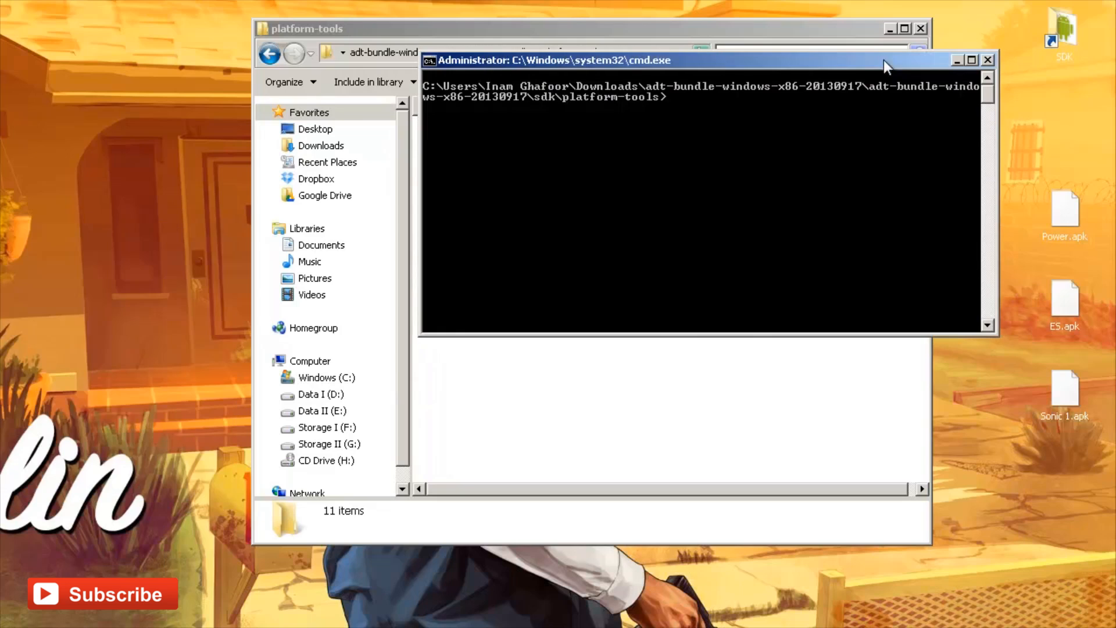
mouse_move(924, 90)
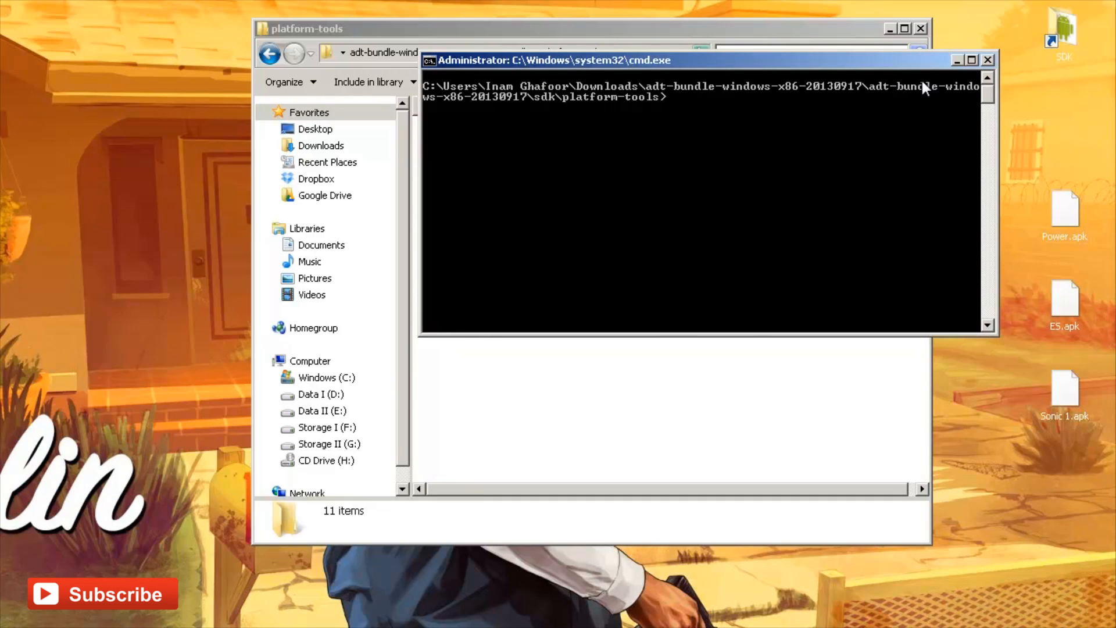
text(adb devic)
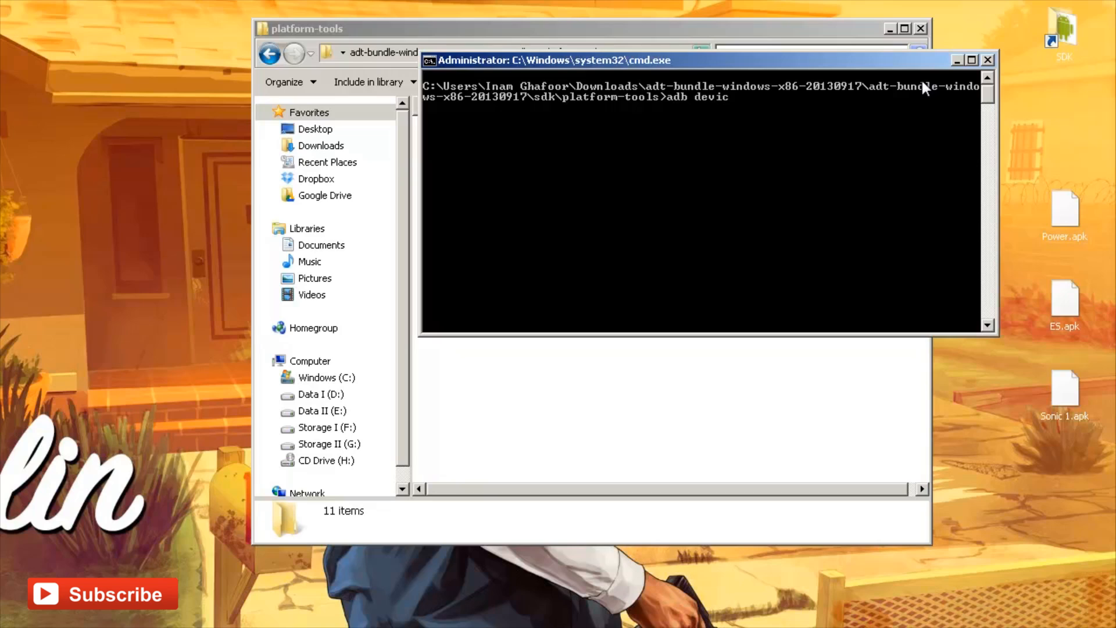
text(es)
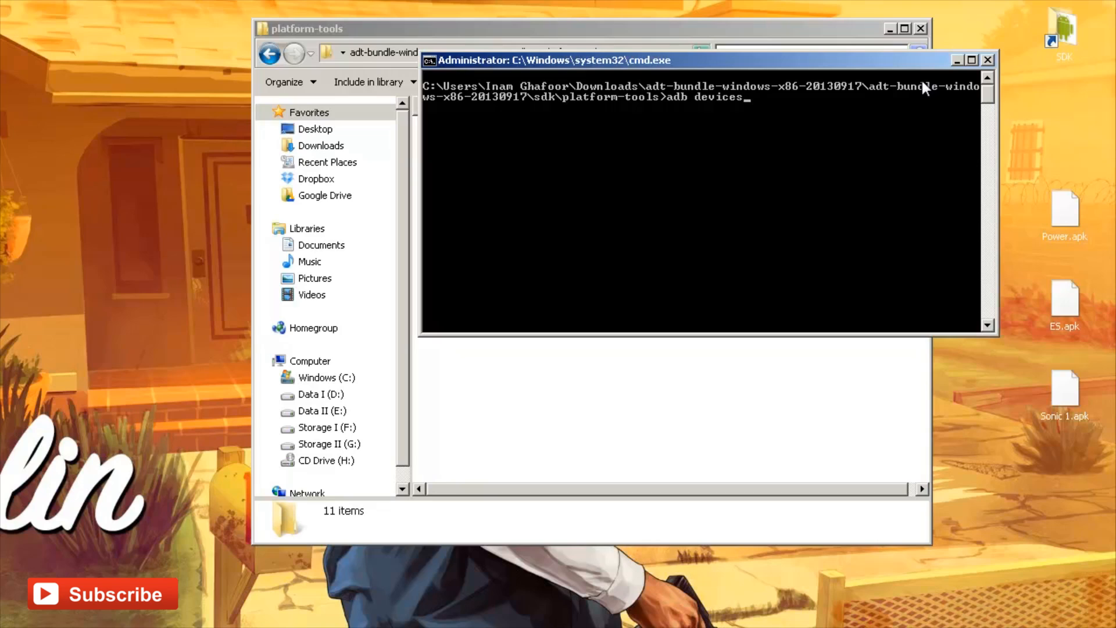
key(Return)
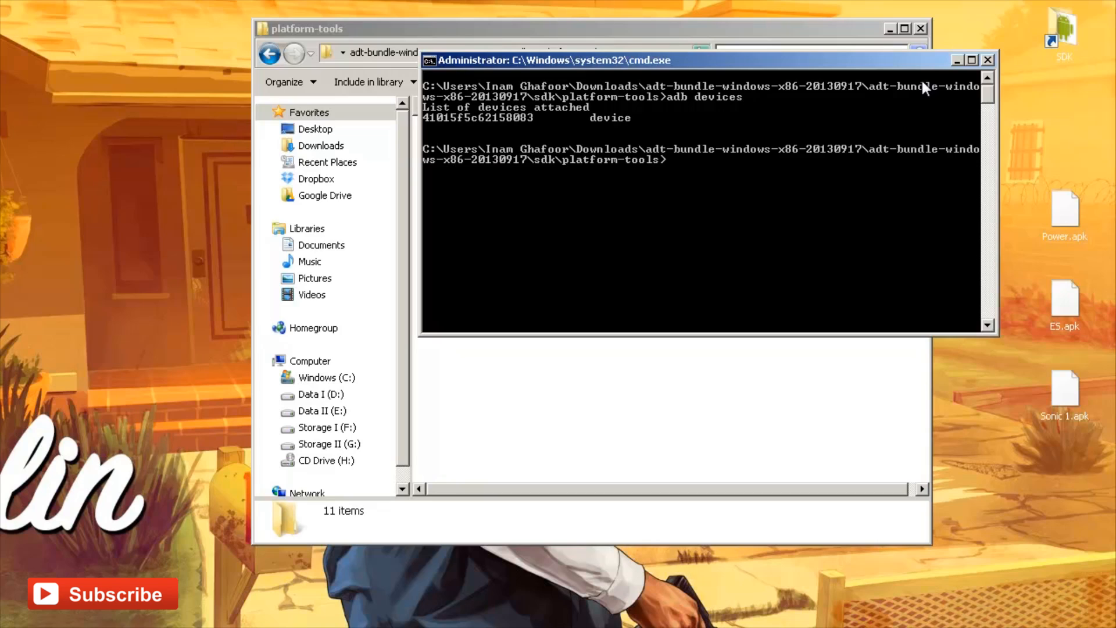
mouse_move(420, 121)
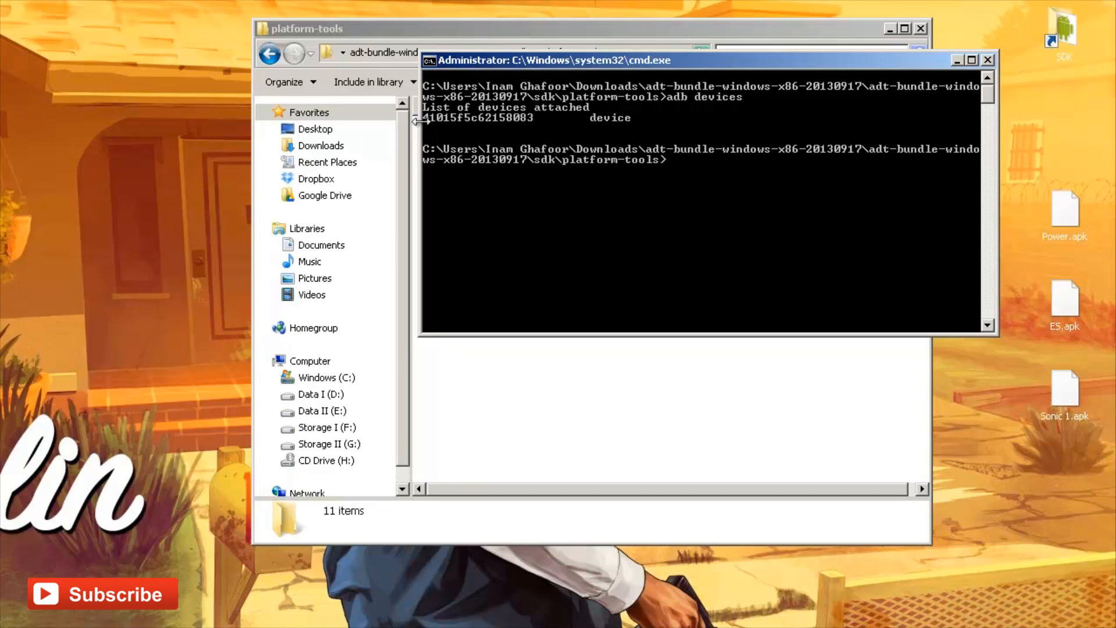
mouse_move(597, 138)
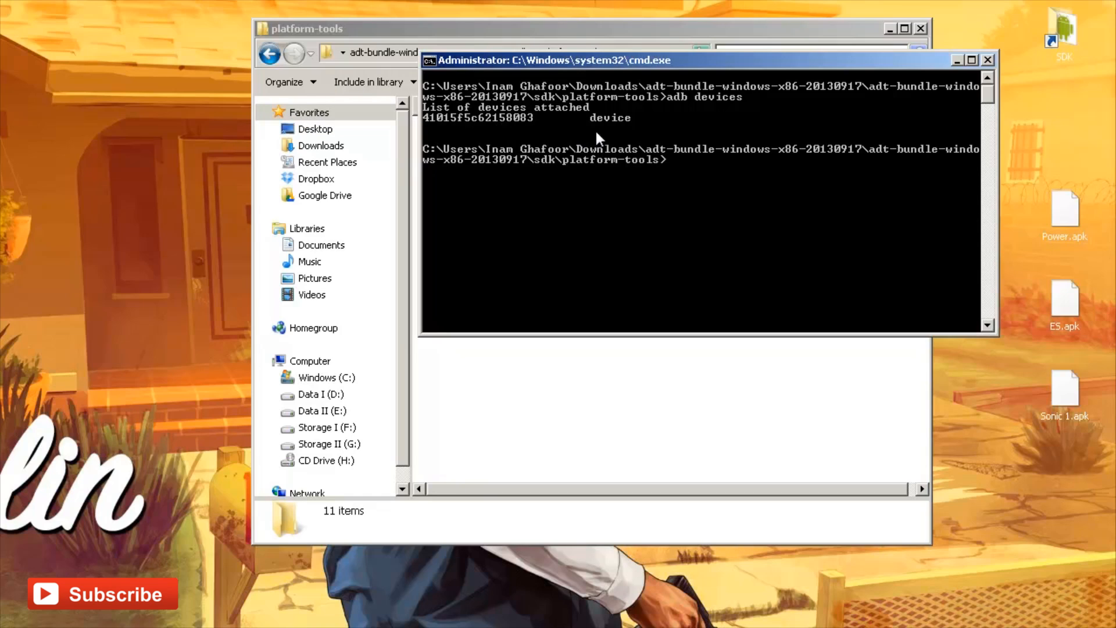
mouse_move(610, 139)
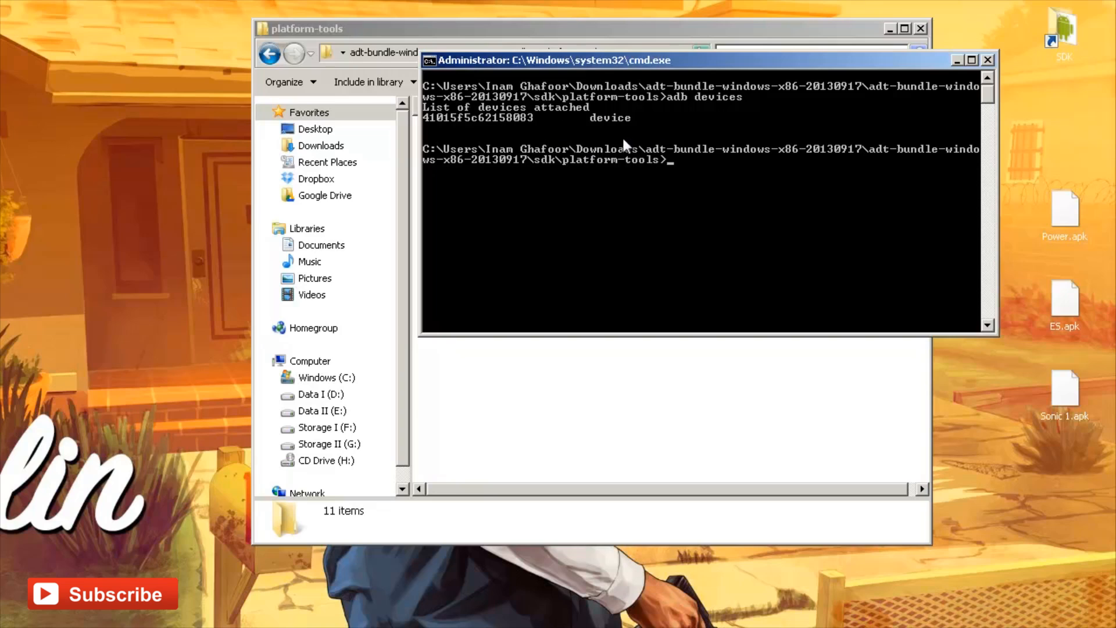
mouse_move(608, 131)
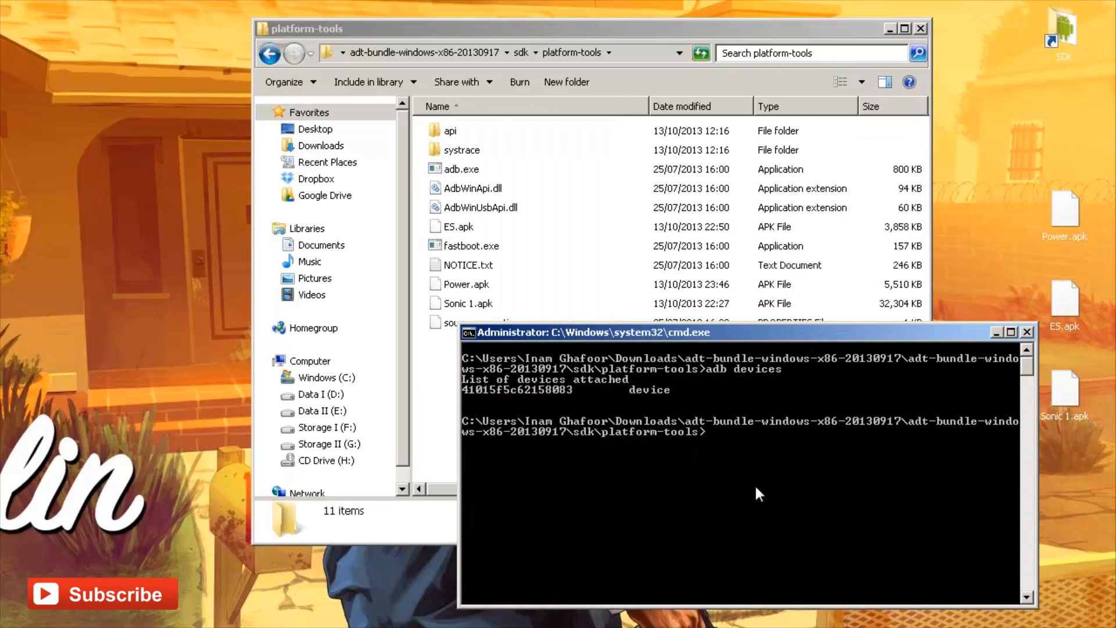
mouse_move(798, 496)
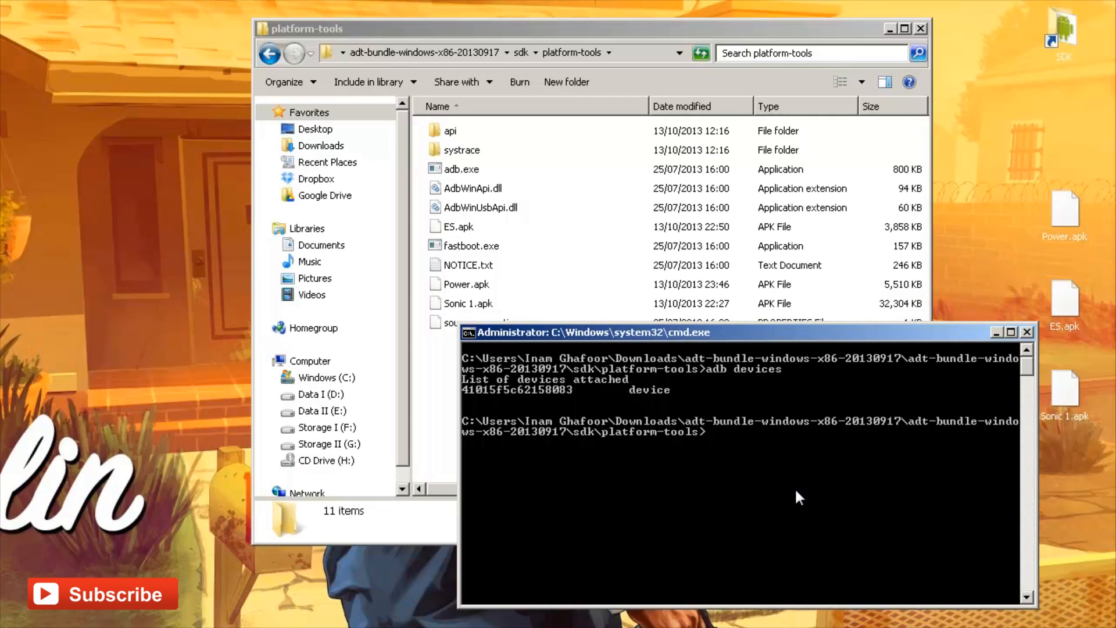
Run adb install "Sonic 1.apk" to push and install it on the watch
text(adb in)
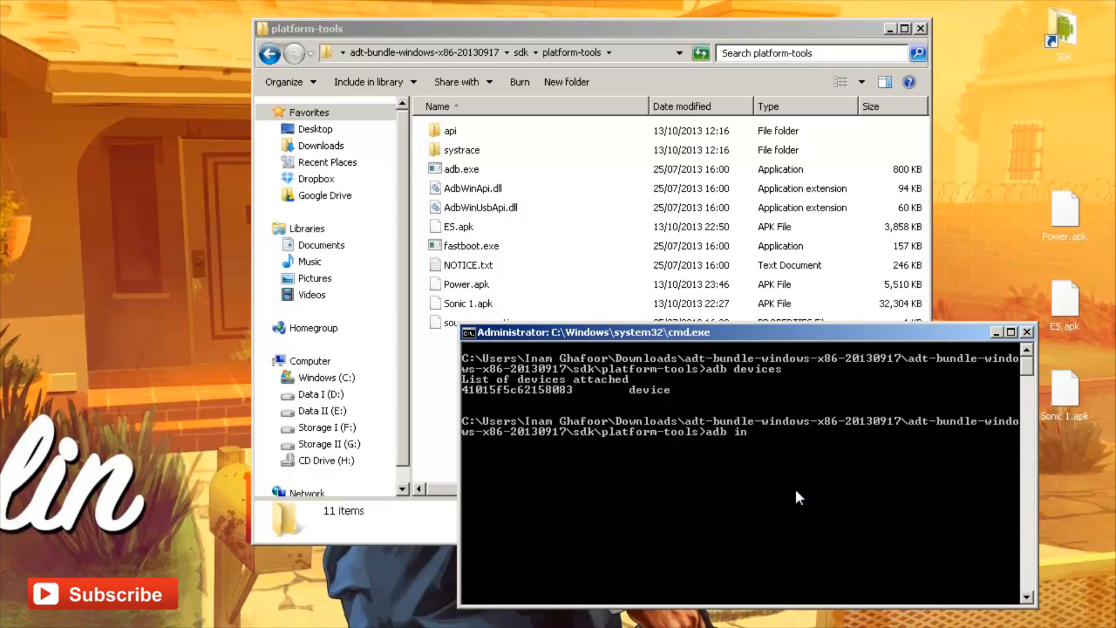
text(stall)
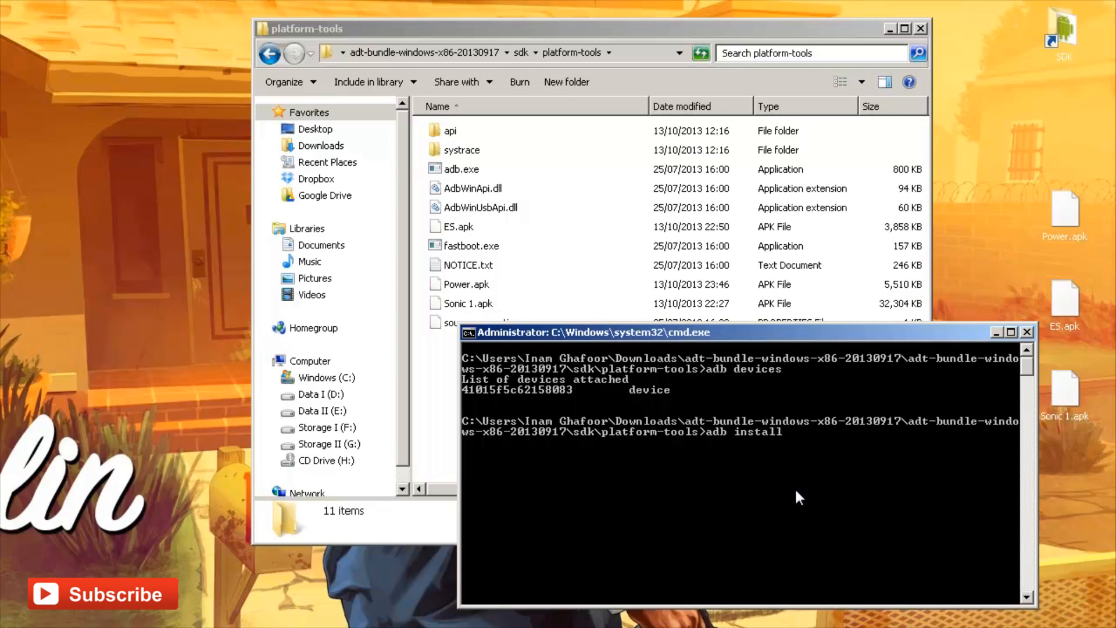
text(AdbWinApi.dll)
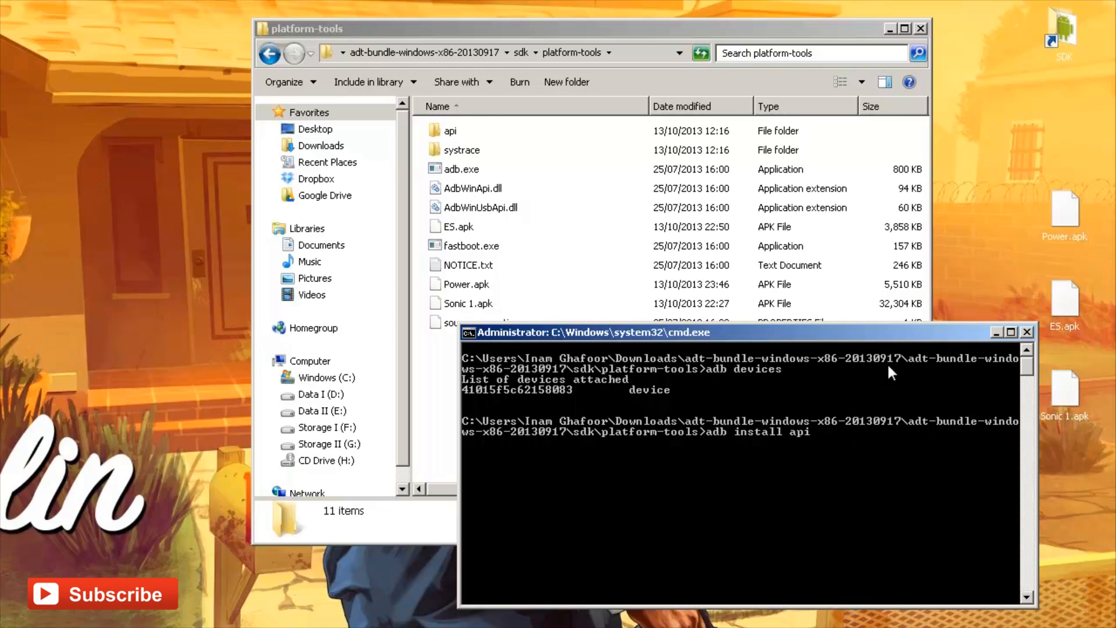
text(NOTICE.txt)
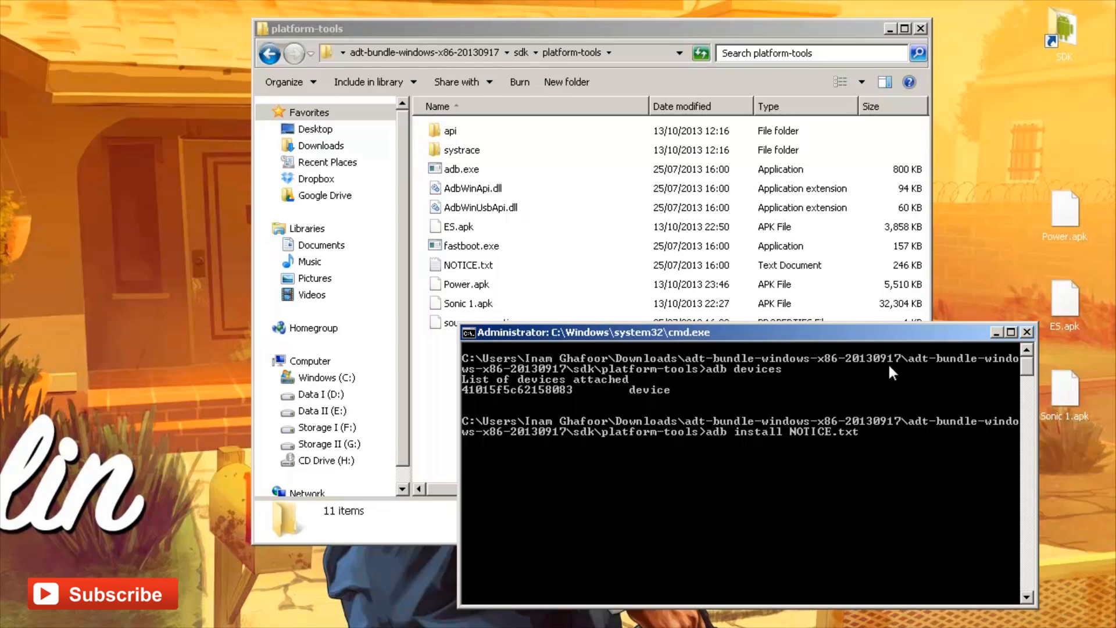
text("Sonic 1.apk")
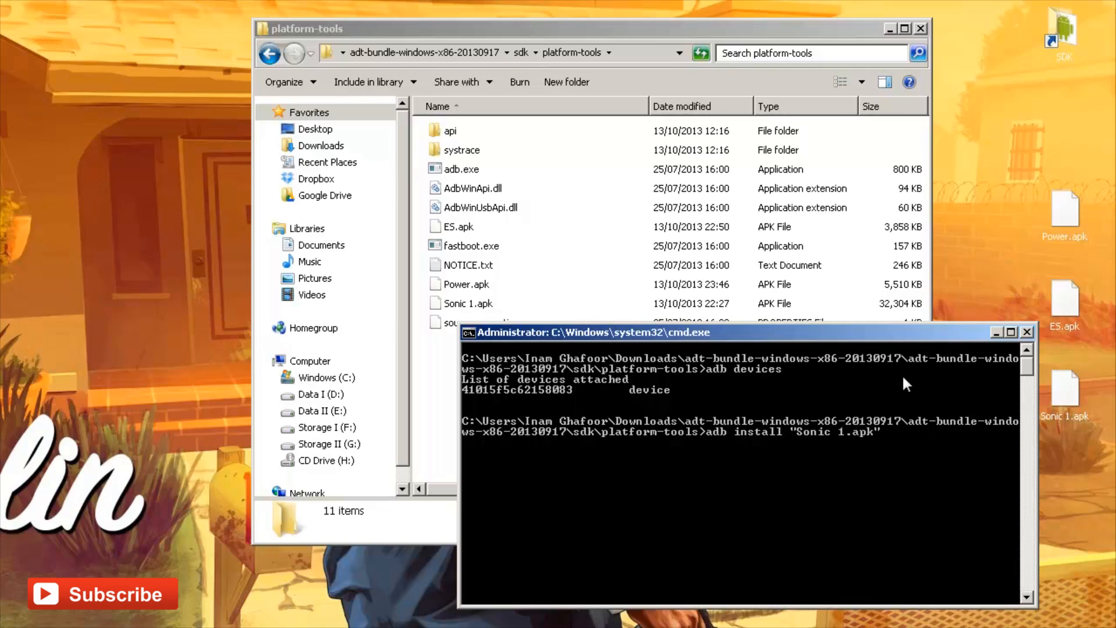
mouse_move(918, 475)
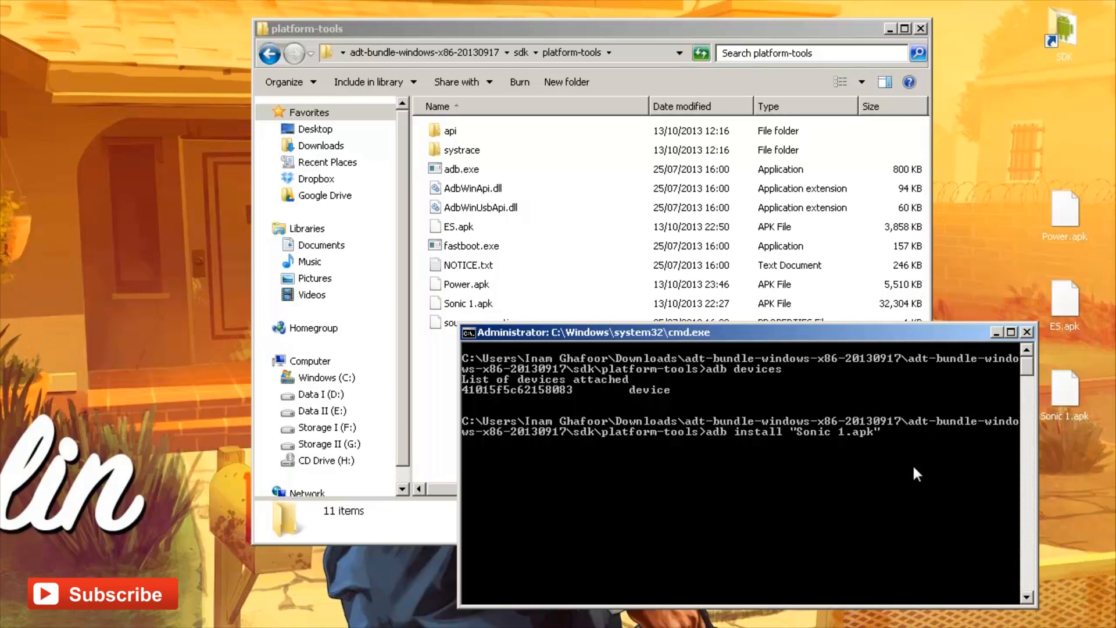
key(Return)
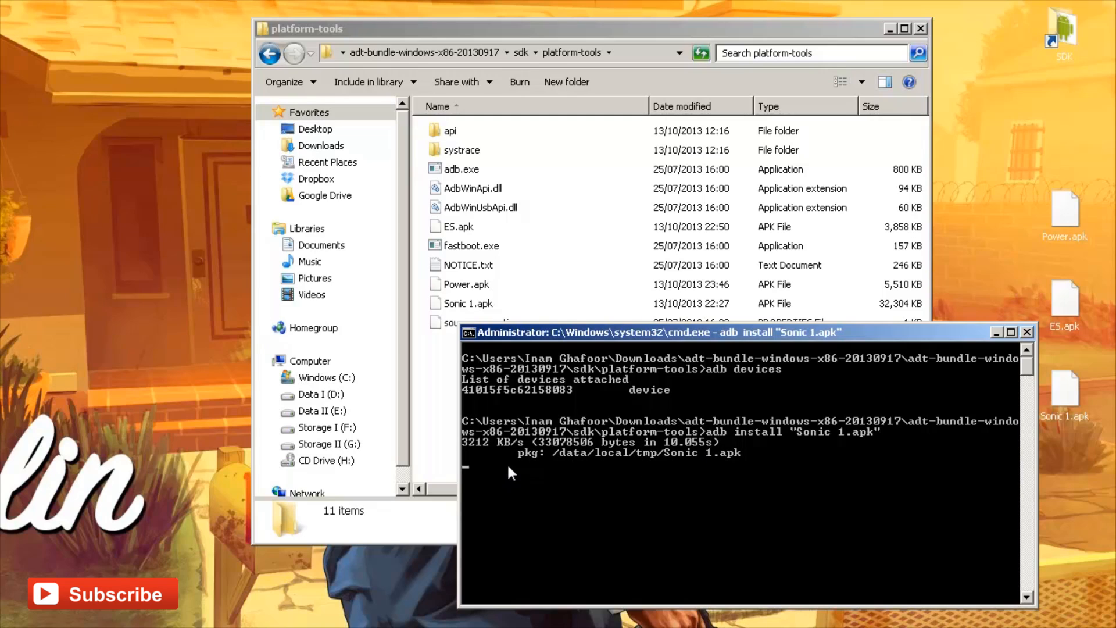
mouse_move(598, 466)
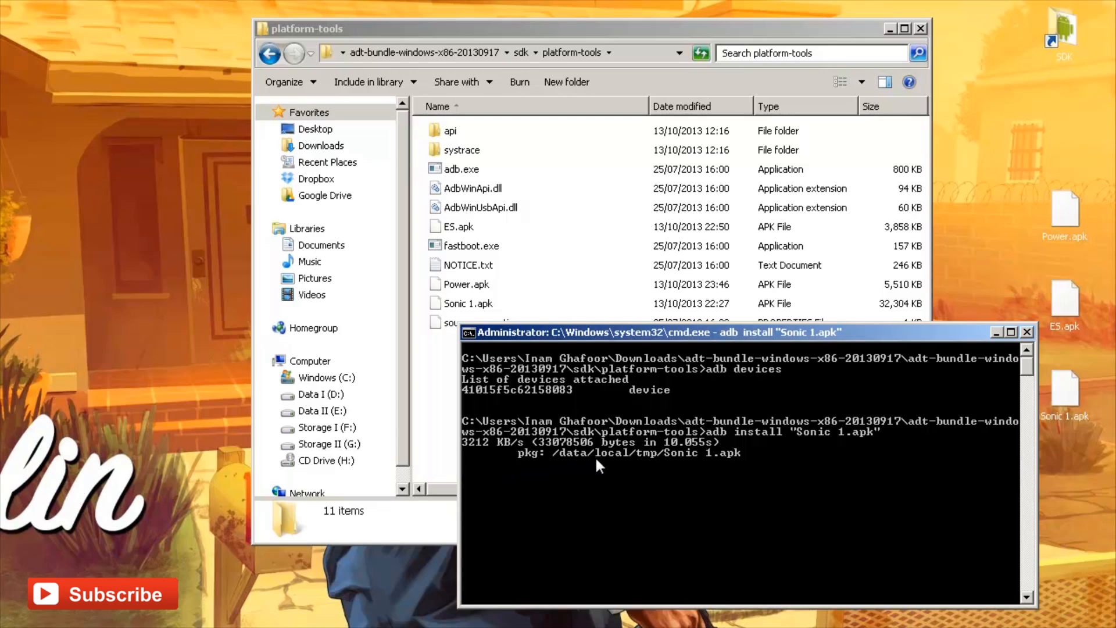
mouse_move(759, 471)
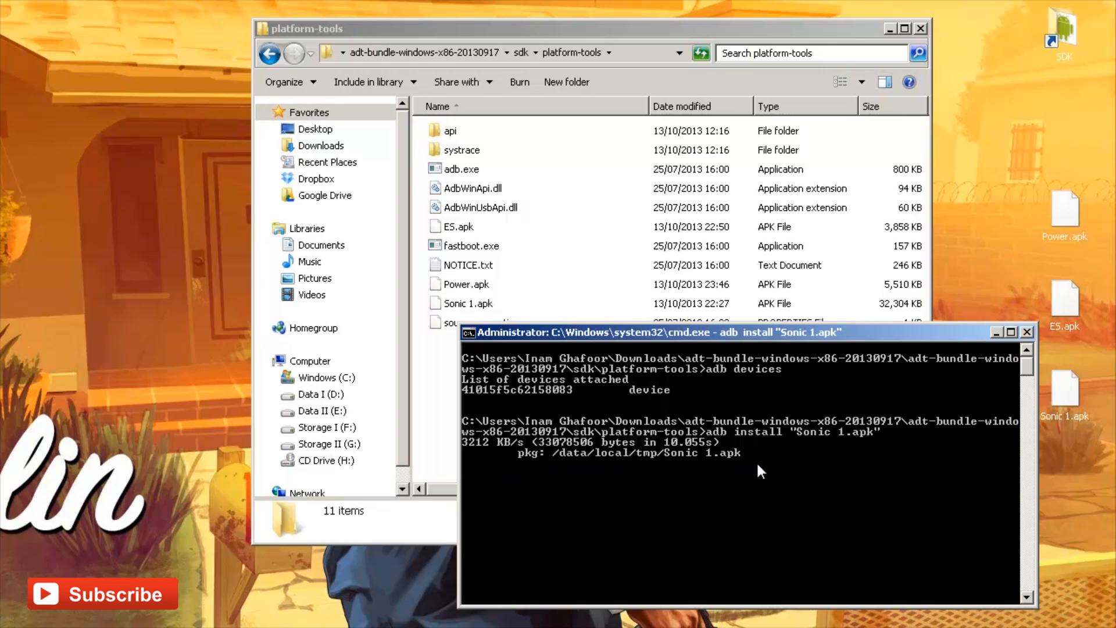
mouse_move(634, 461)
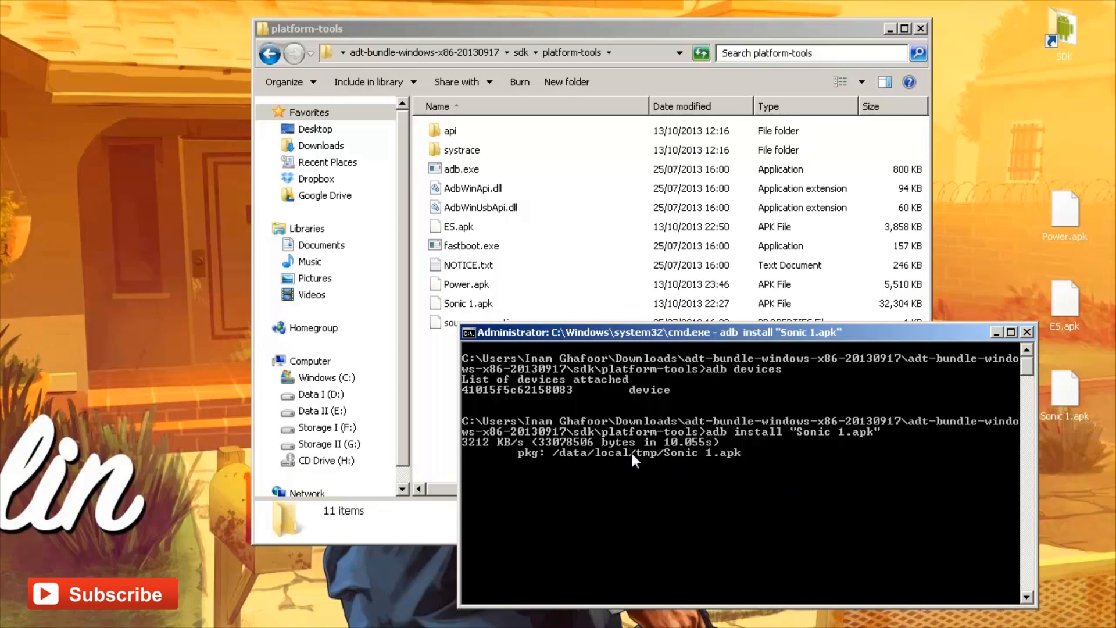
mouse_move(705, 456)
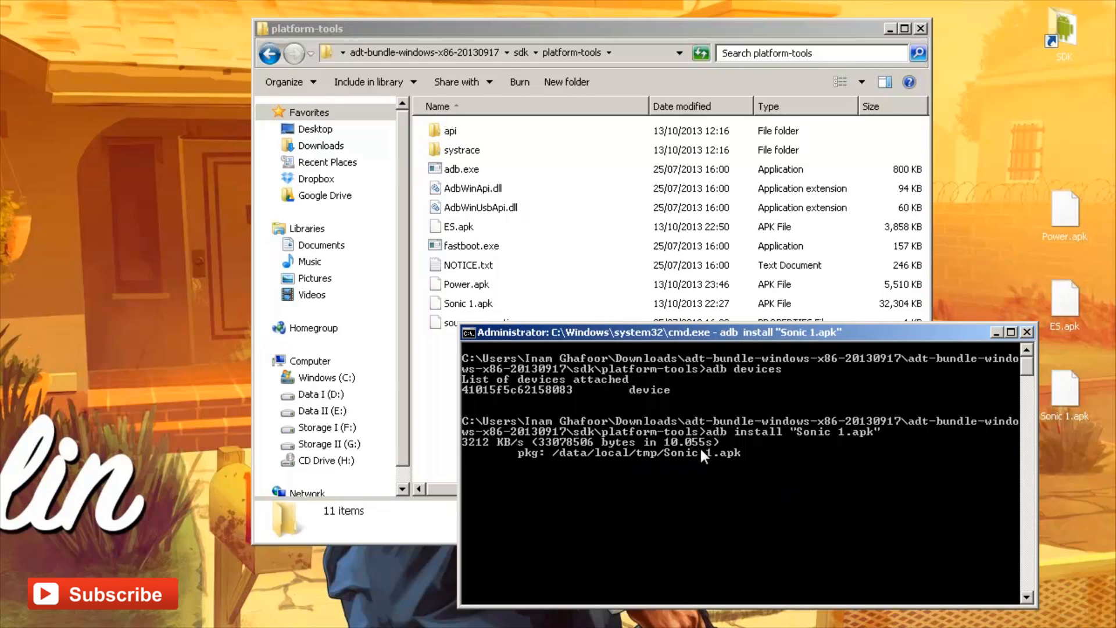
mouse_move(547, 460)
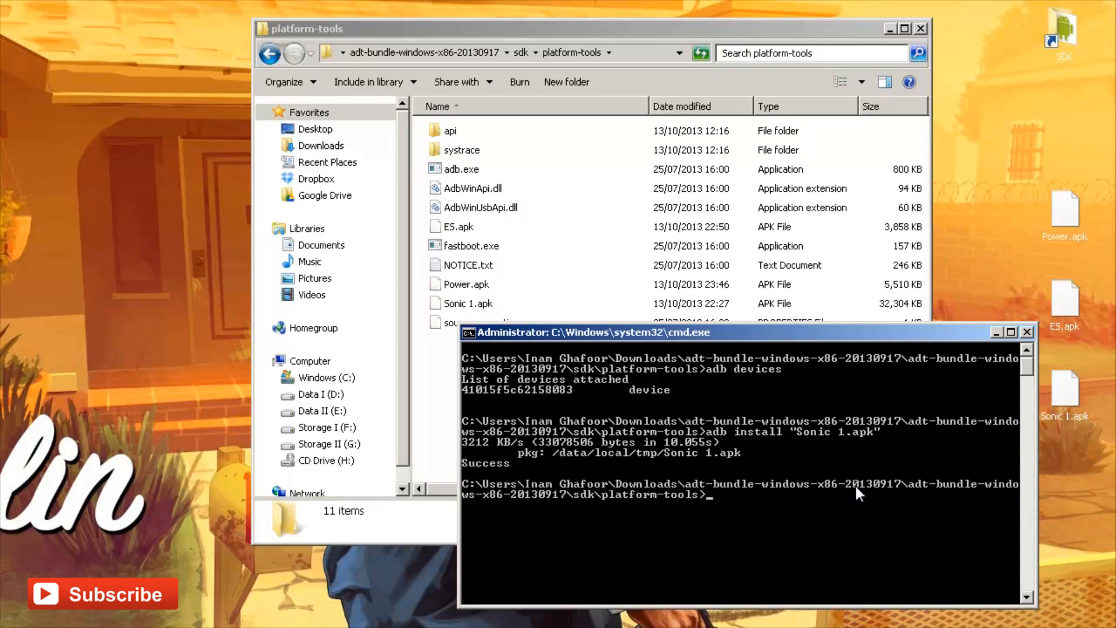
mouse_move(617, 467)
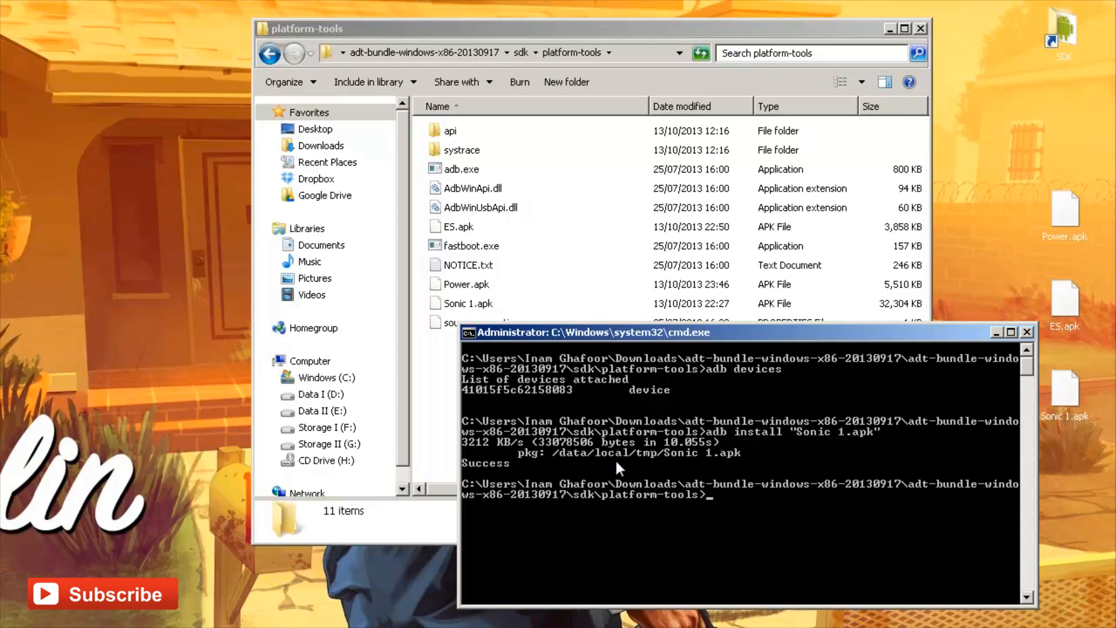
mouse_move(931, 500)
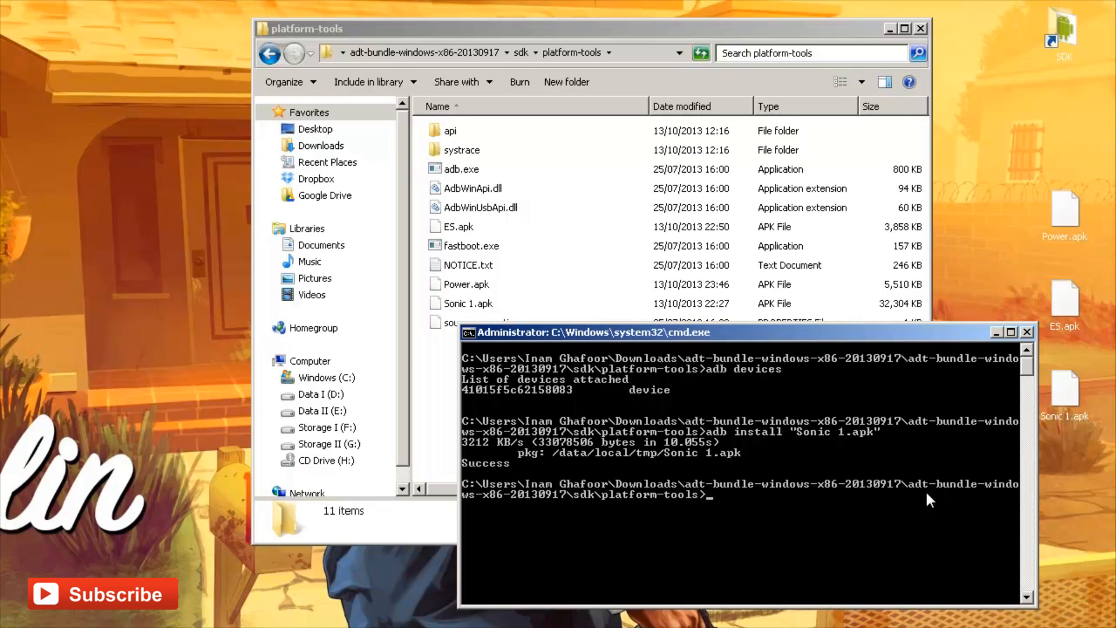
Run adb install ES.apk, tab-completing the file name, to install it on the device
text(adb)
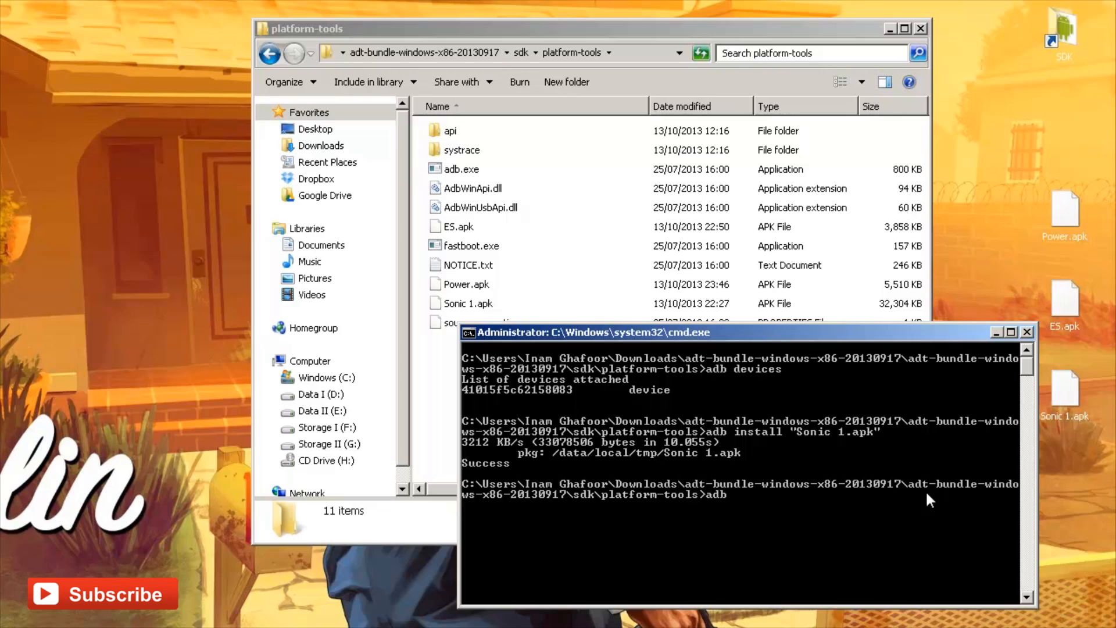
text(insta)
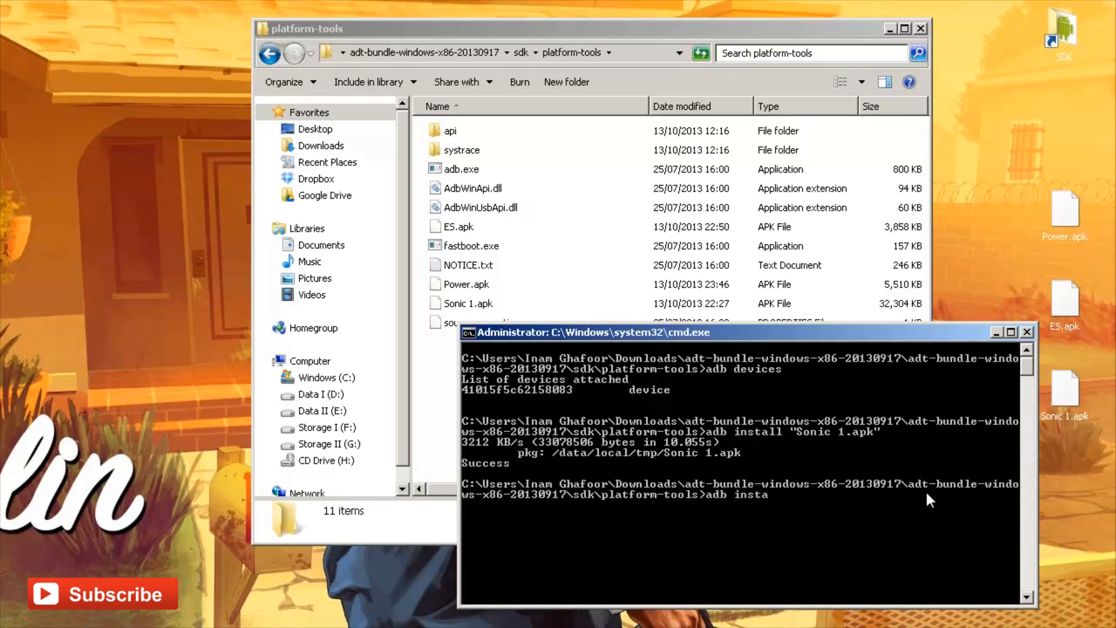
text(ll)
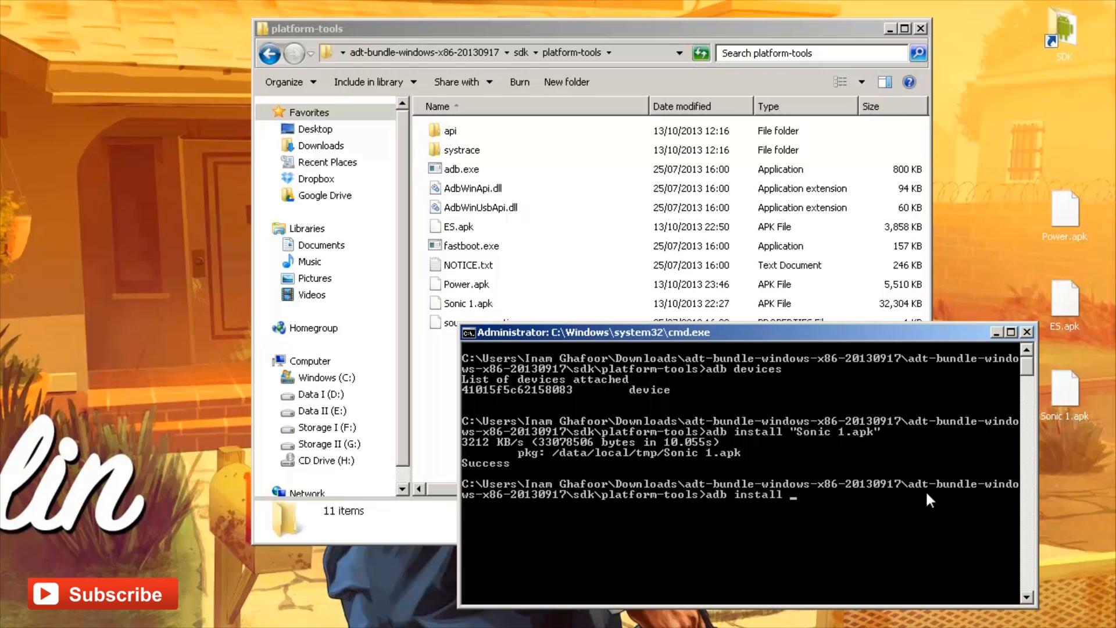
text(AdbWinApi.dll)
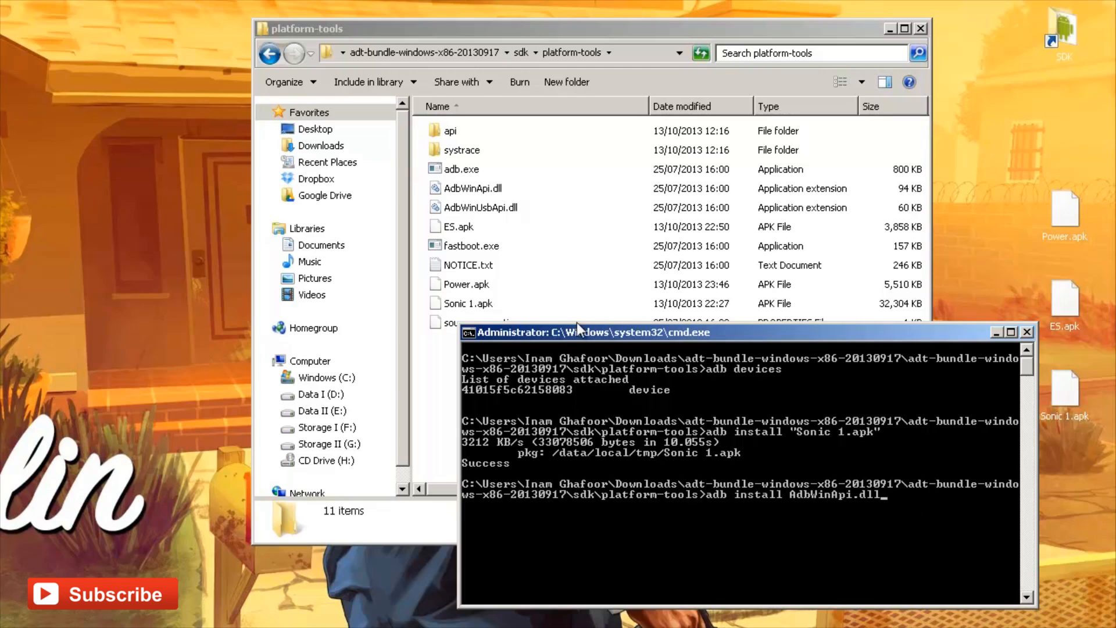
mouse_move(447, 240)
text(ES.apk)
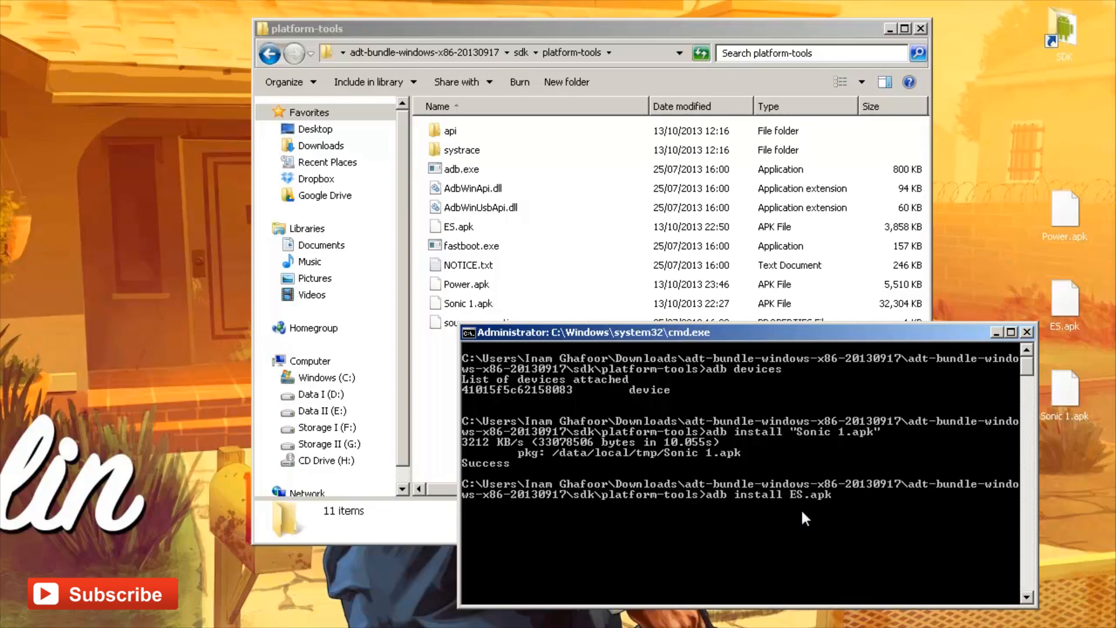
mouse_move(851, 514)
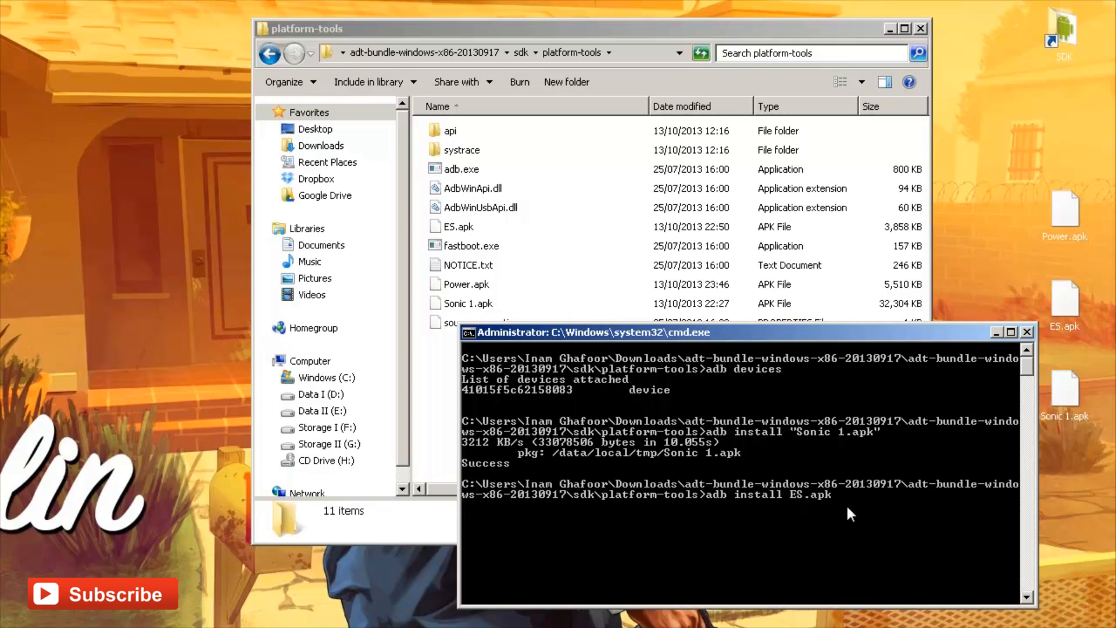
key(Return)
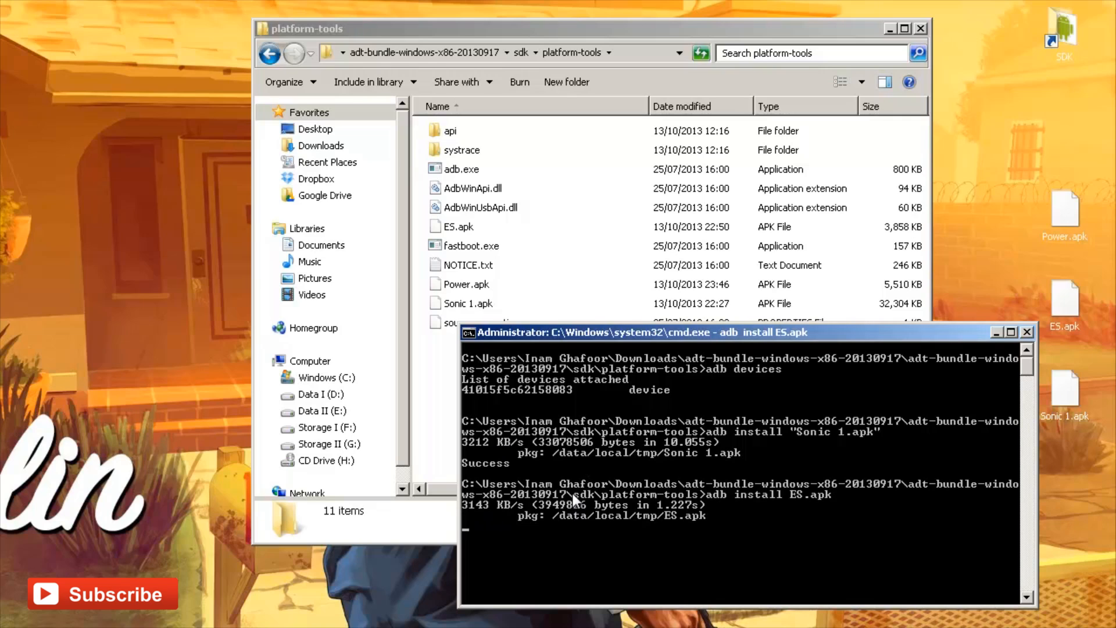
mouse_move(705, 516)
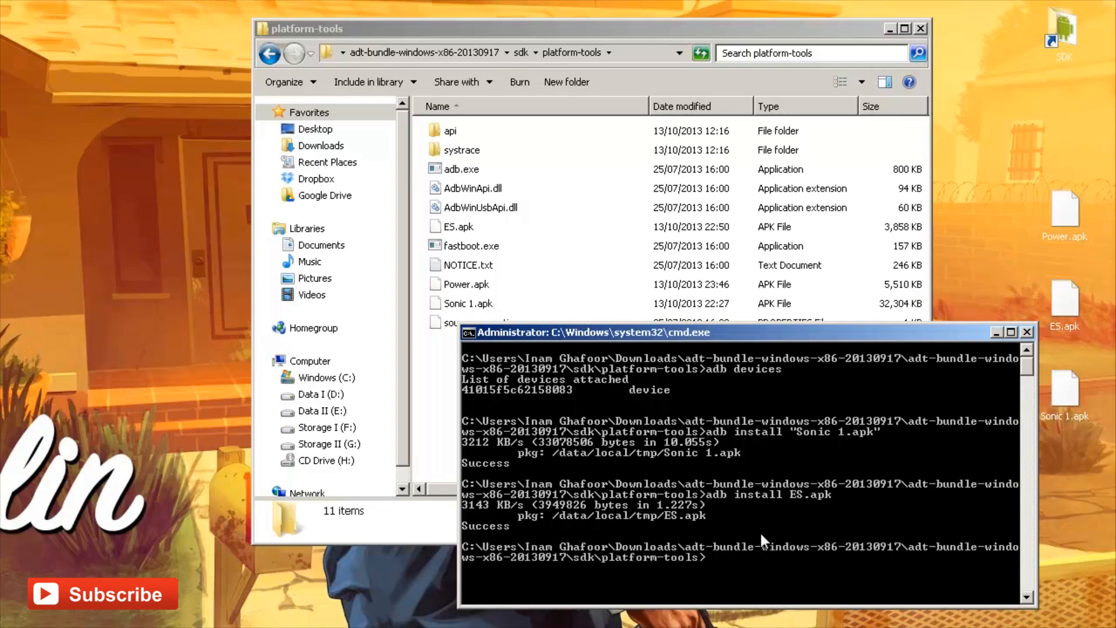
mouse_move(556, 529)
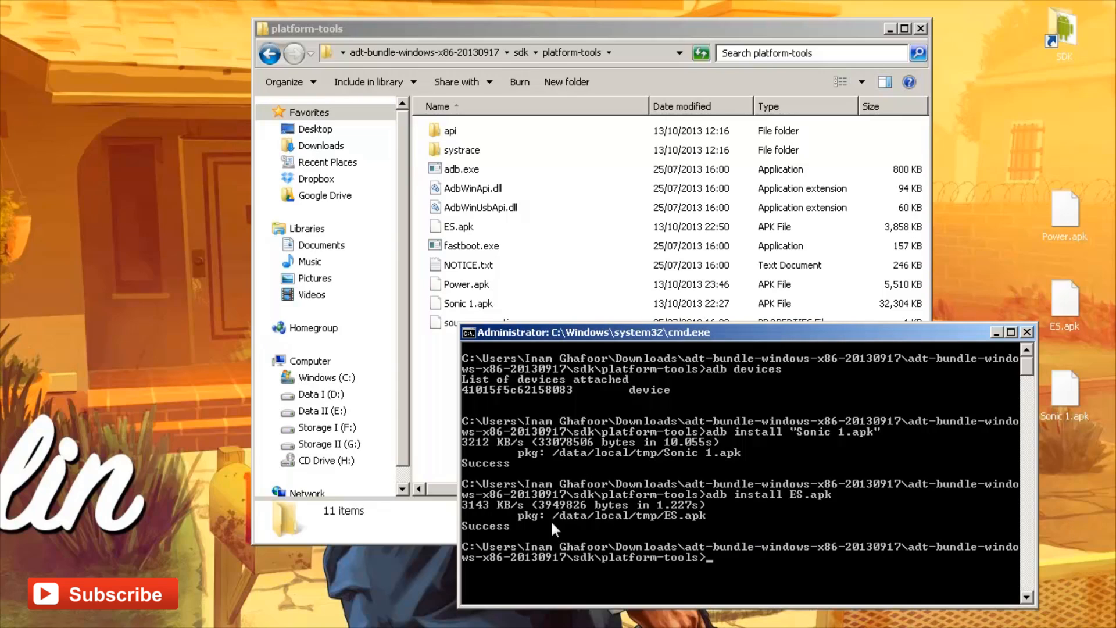
mouse_move(835, 572)
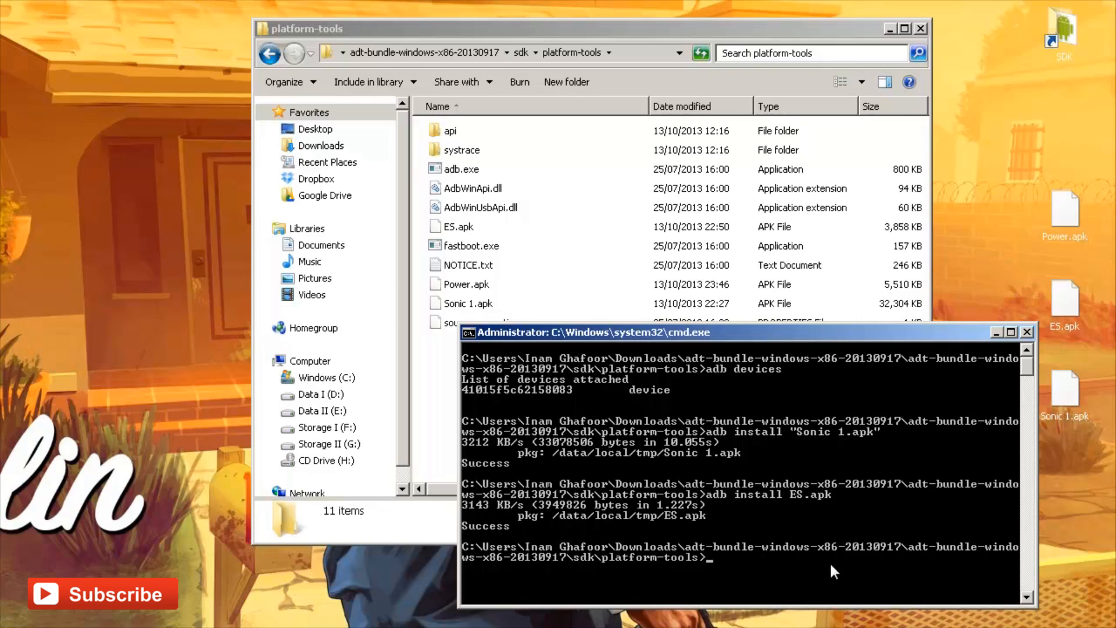
Run adb install Power.apk, tab-completing the file name, to install it on the device
text(adb ins)
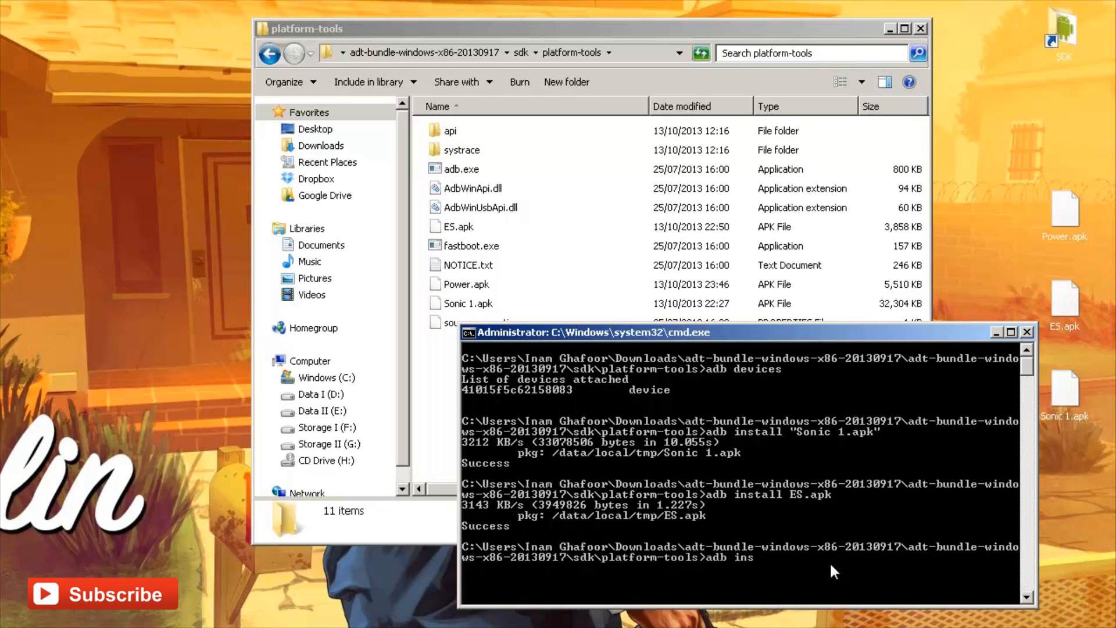
text(tall adb.exe)
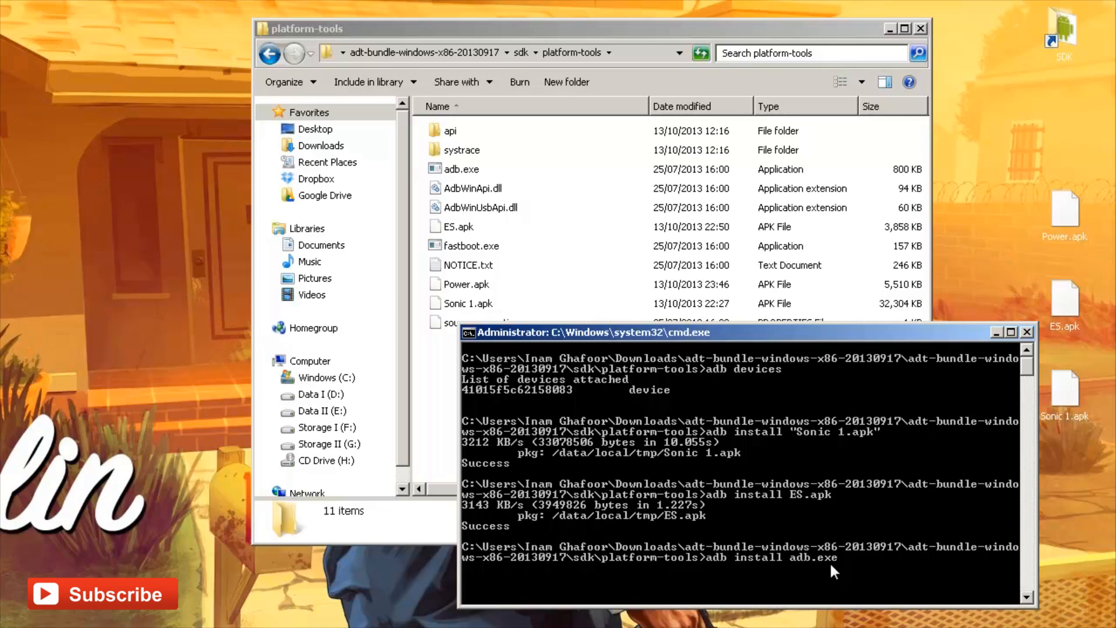
text(api)
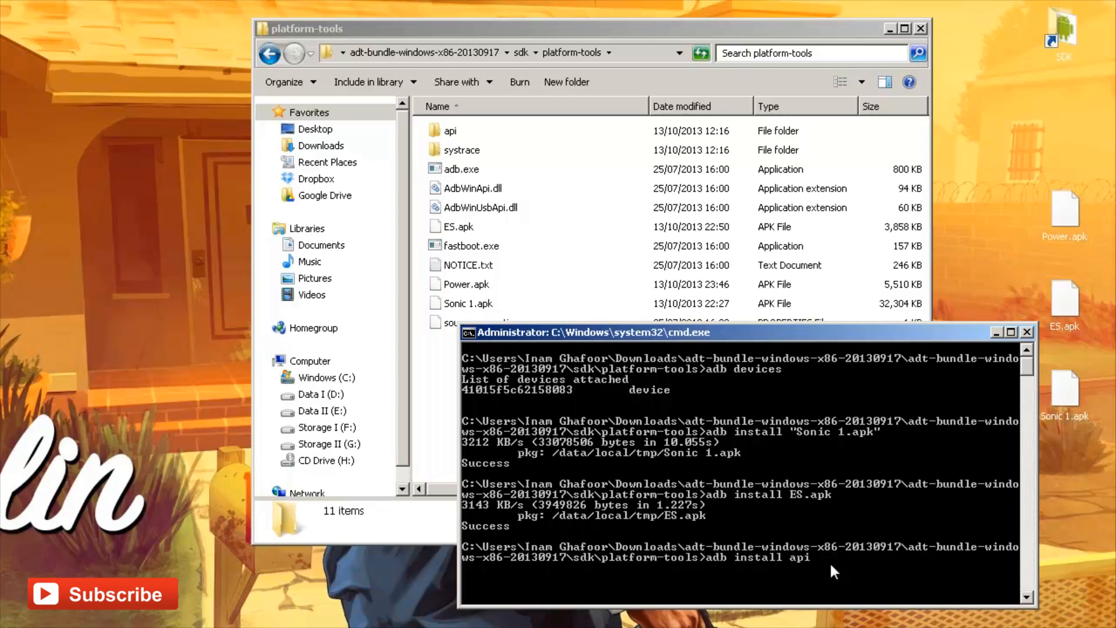
text(Power.apk)
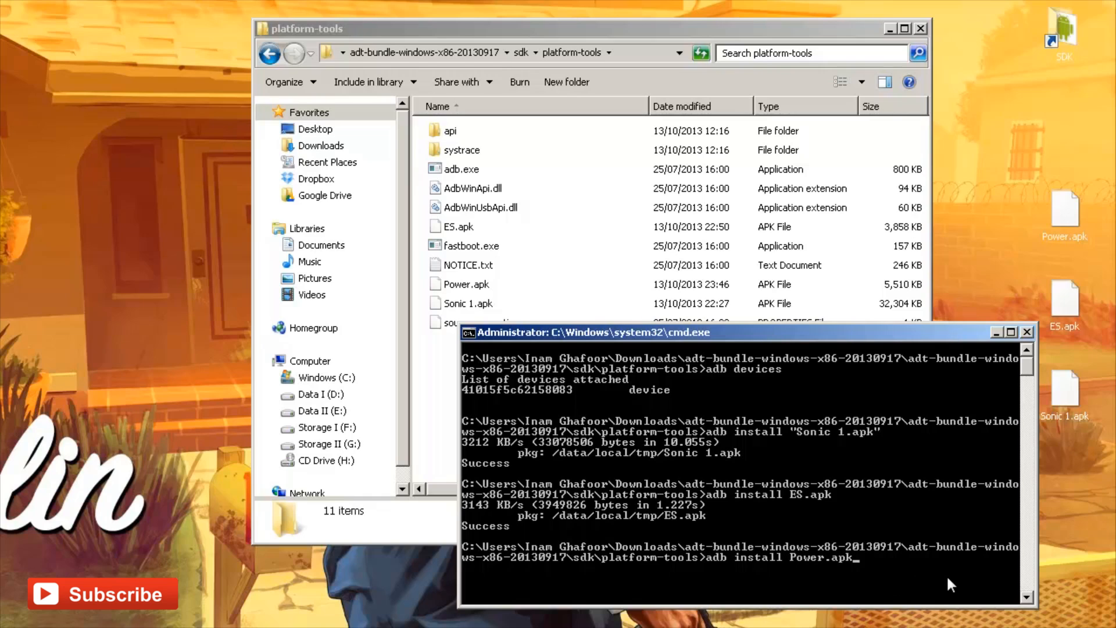
key(Return)
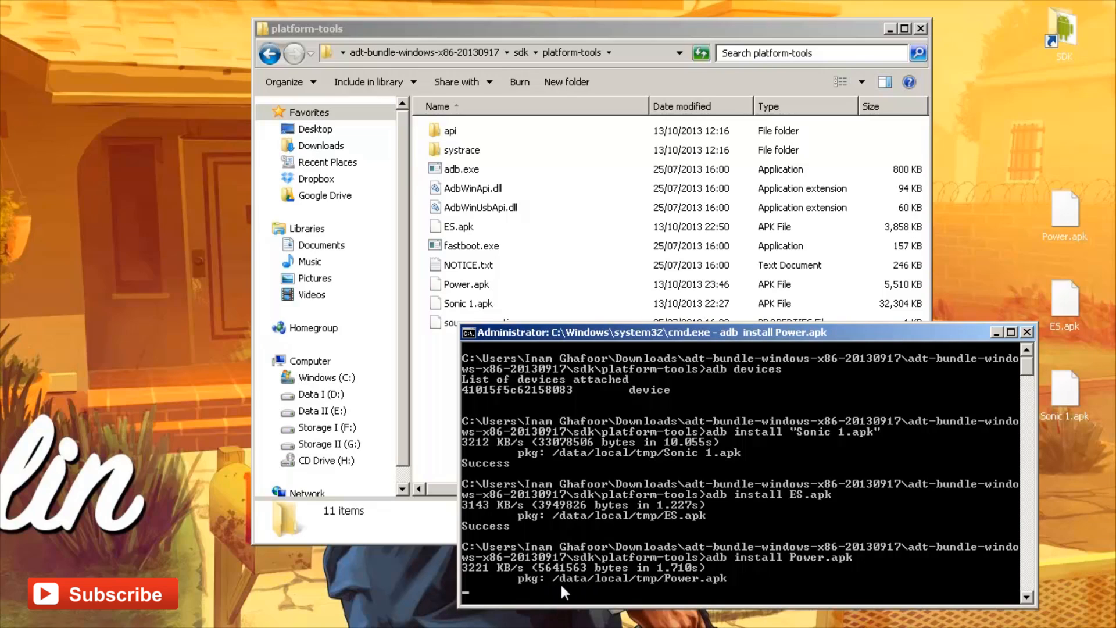
mouse_move(719, 590)
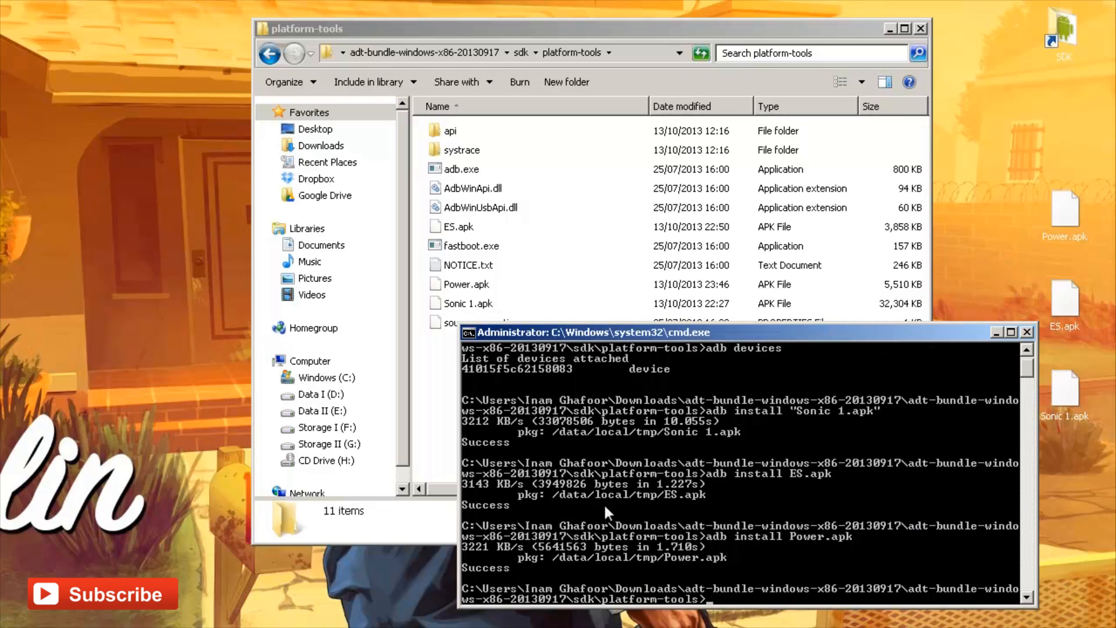
mouse_move(791, 483)
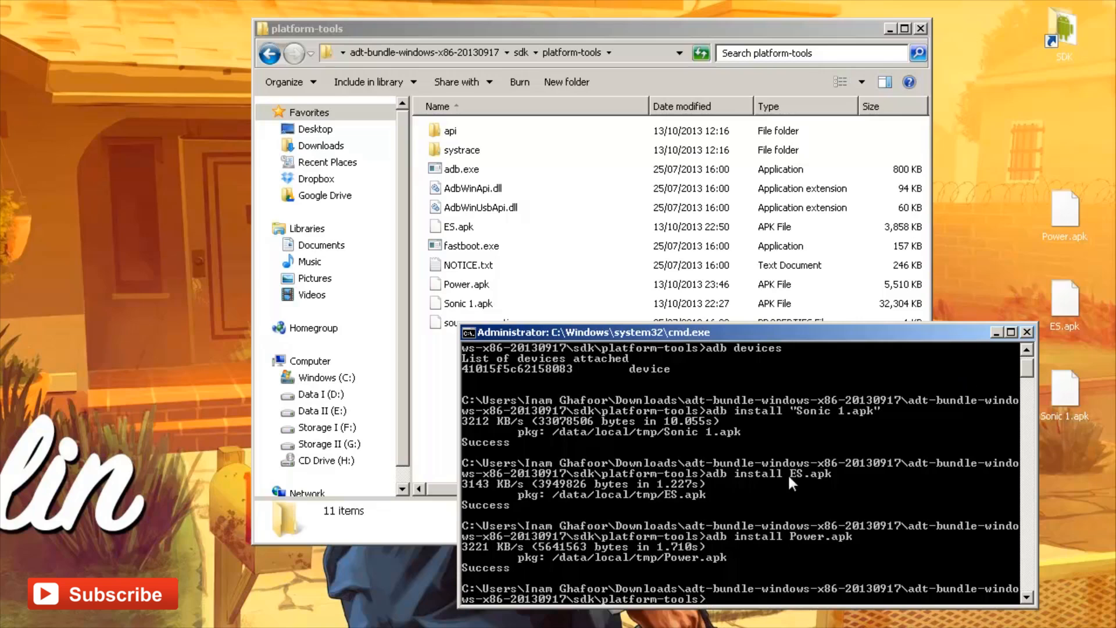